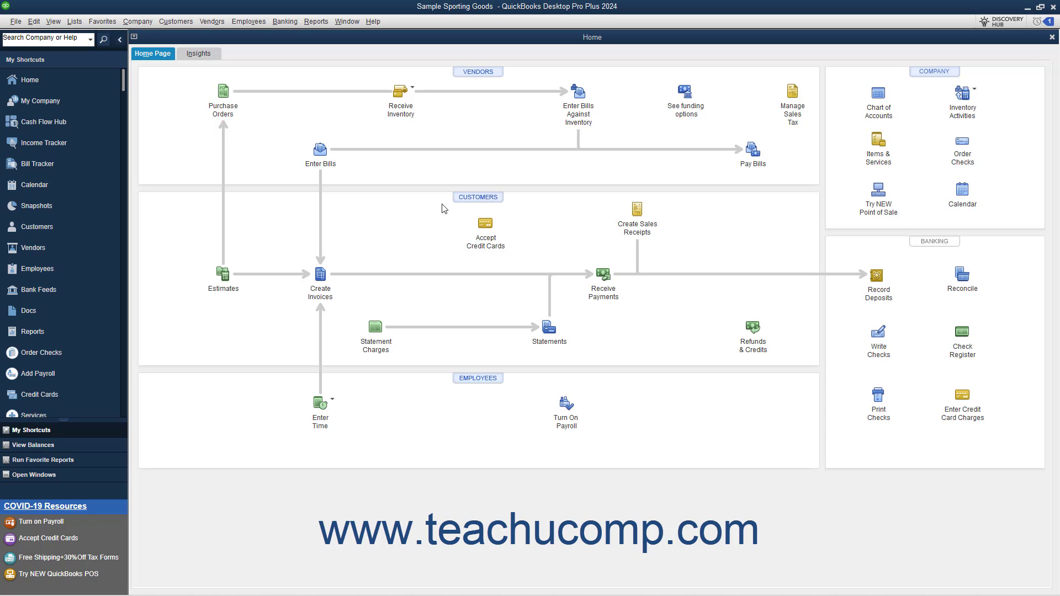
- Open Receipt Management for Sample Sporting Goods from the Vendors menu
{"action": "left_click", "coordinate": [211, 21]}
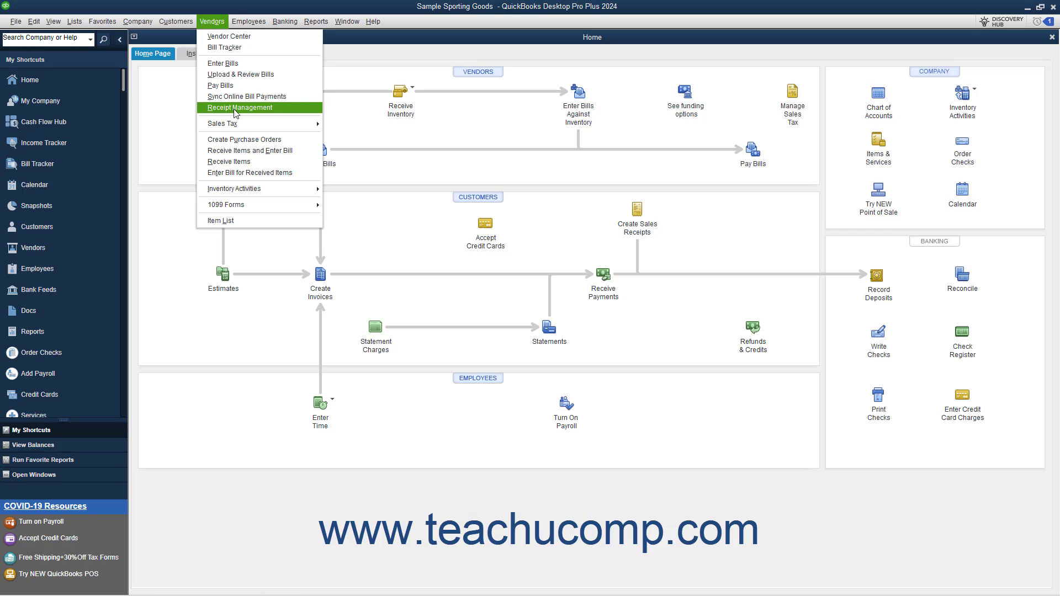
{"action": "left_click", "coordinate": [211, 21]}
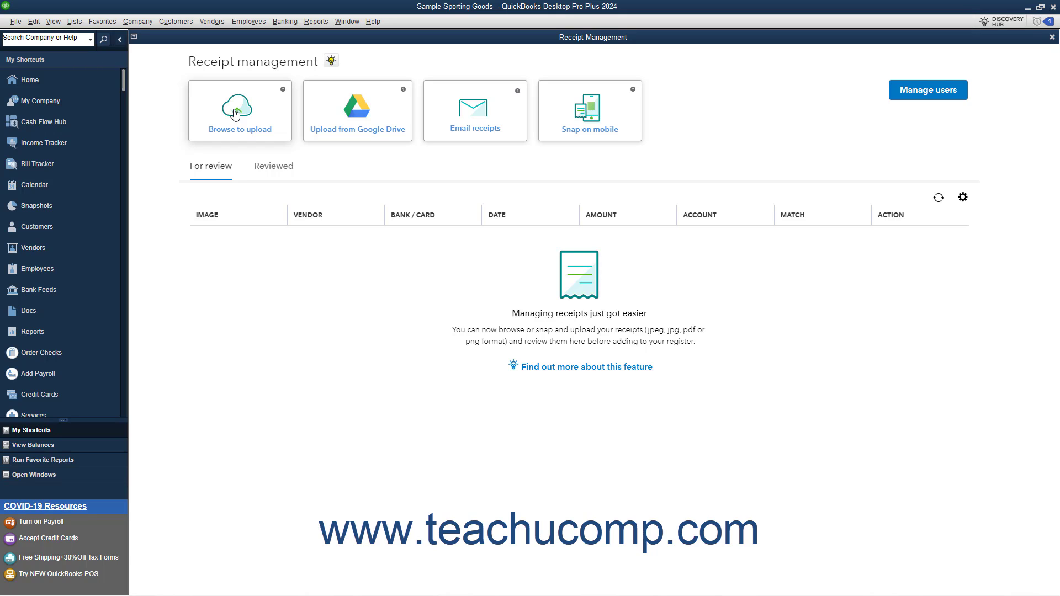
{"action": "mouse_move", "coordinate": [581, 126]}
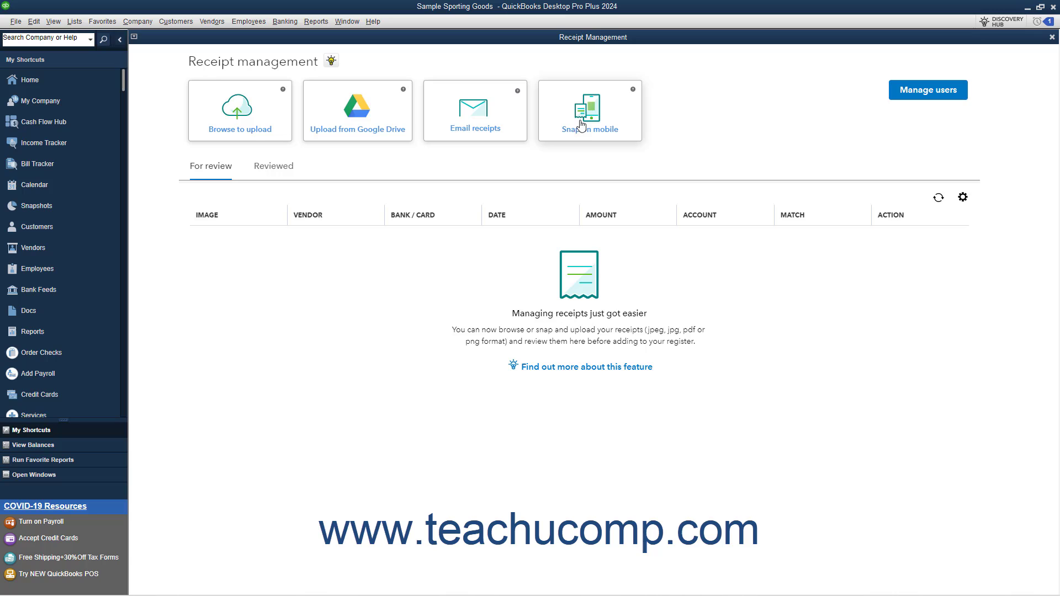
{"action": "mouse_move", "coordinate": [325, 139]}
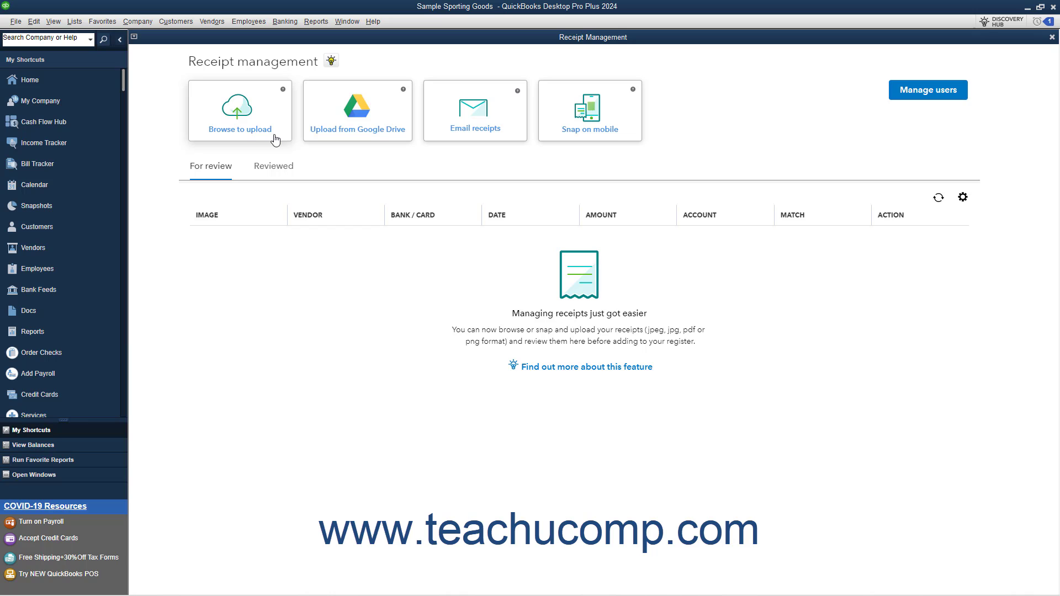
{"action": "left_click", "coordinate": [239, 111]}
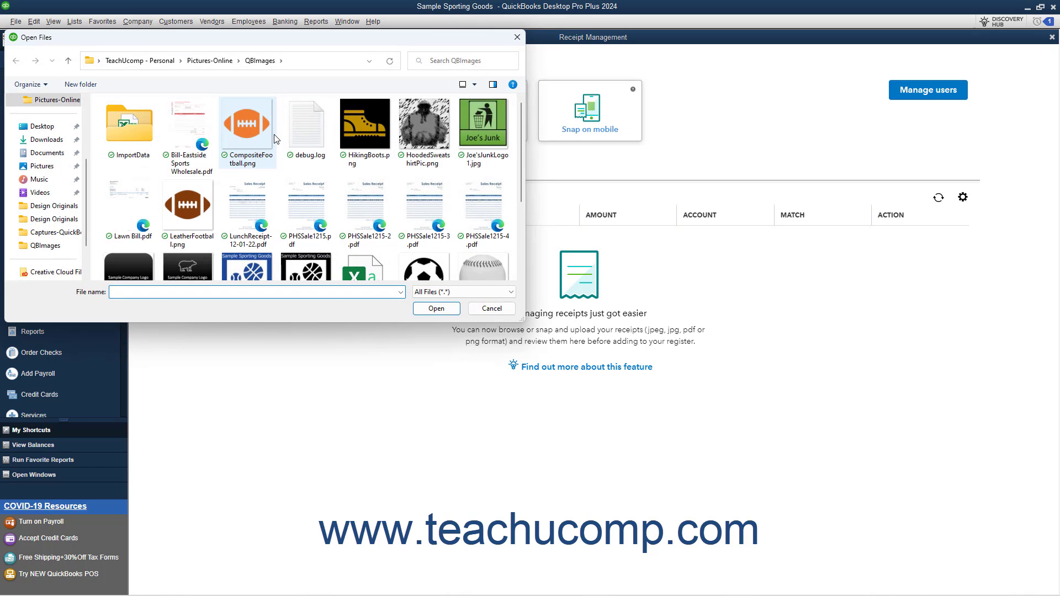
{"action": "mouse_move", "coordinate": [275, 140]}
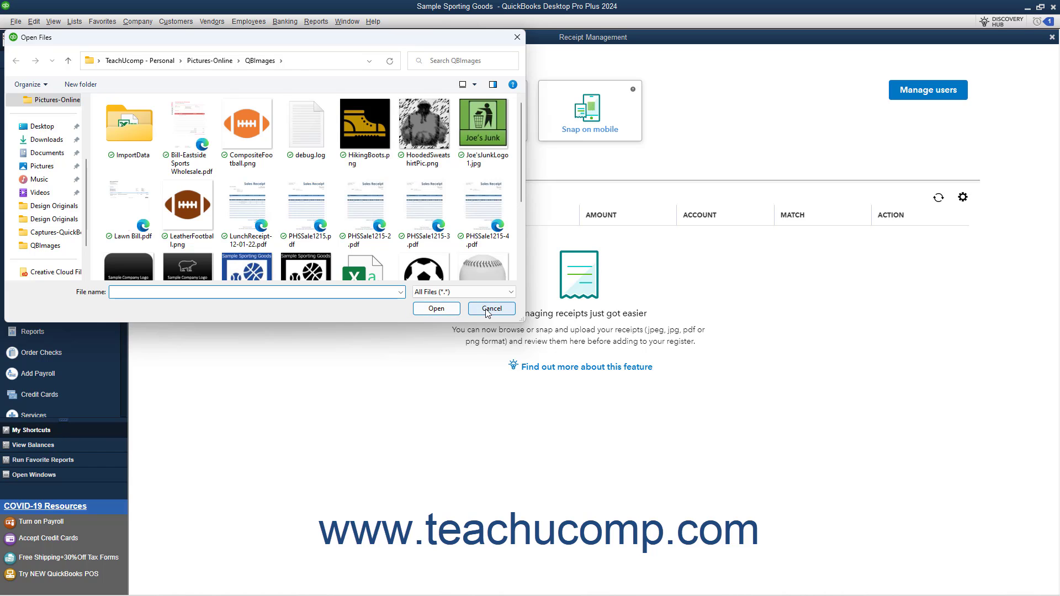
{"action": "left_click", "coordinate": [492, 309]}
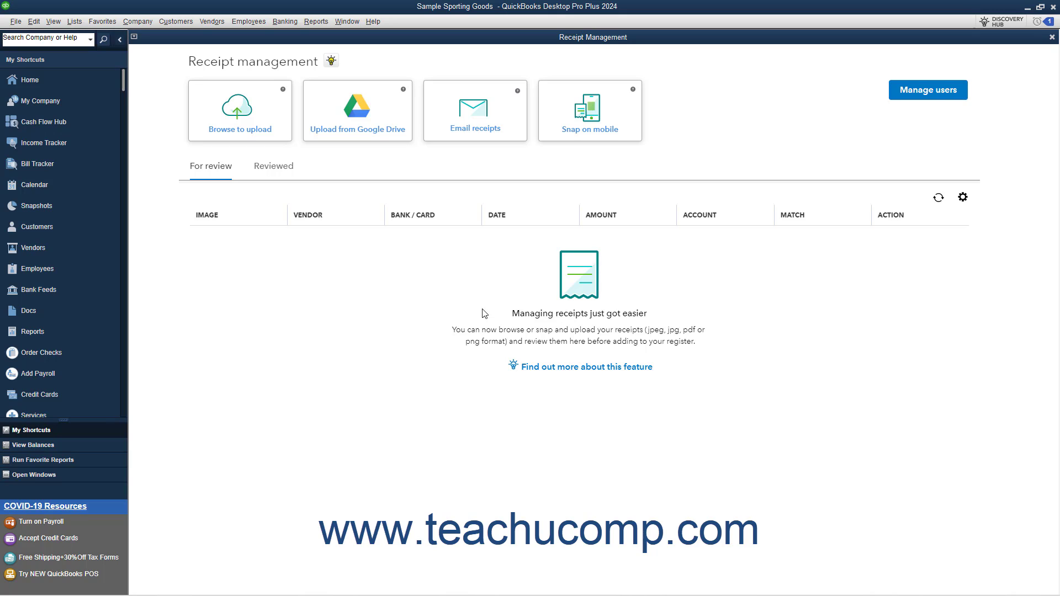
{"action": "mouse_move", "coordinate": [415, 287]}
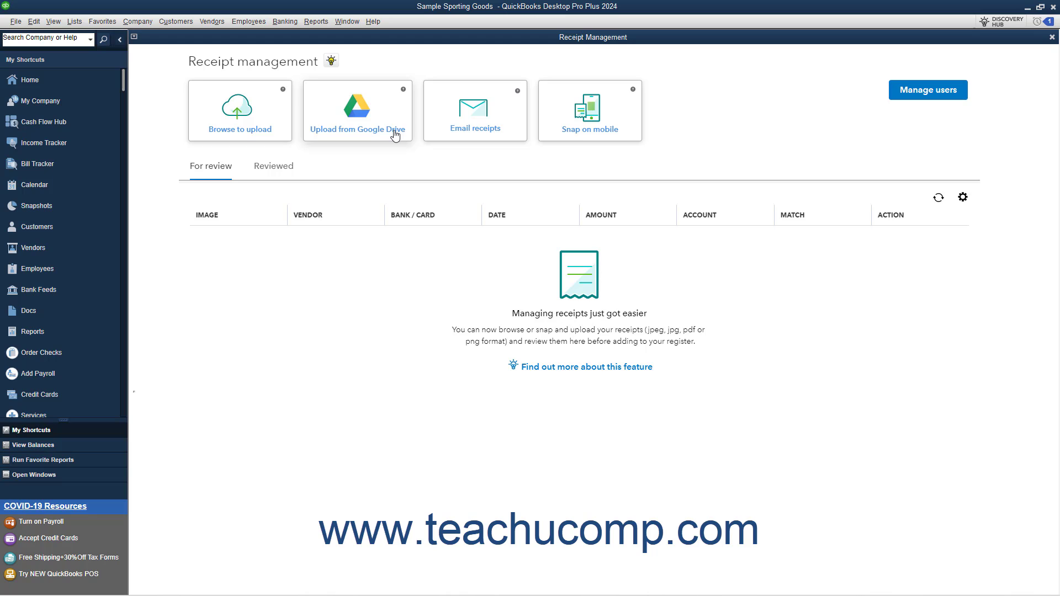
{"action": "left_click", "coordinate": [356, 111]}
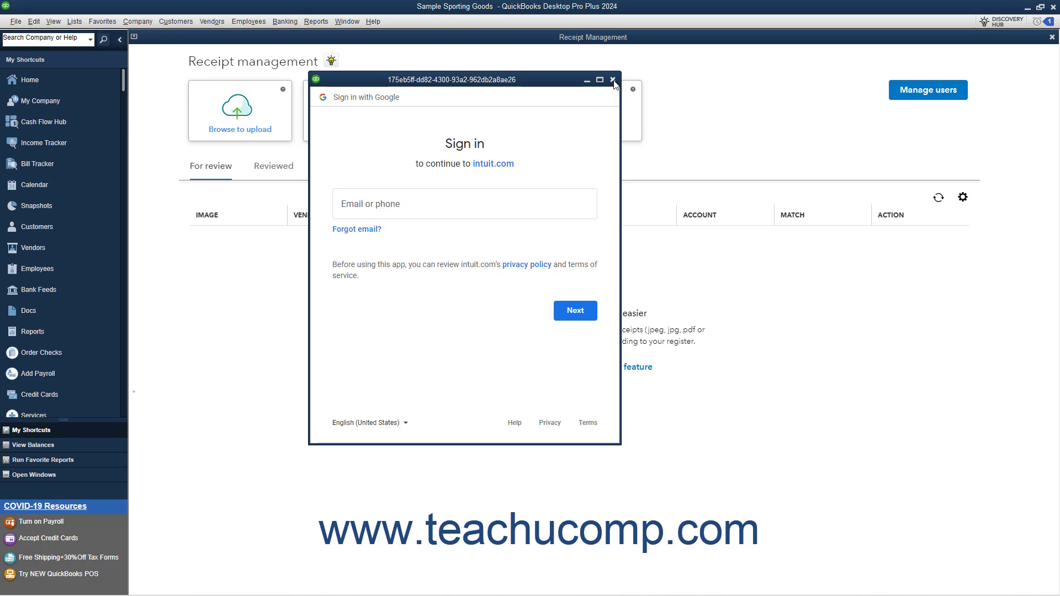
{"action": "left_click", "coordinate": [612, 79]}
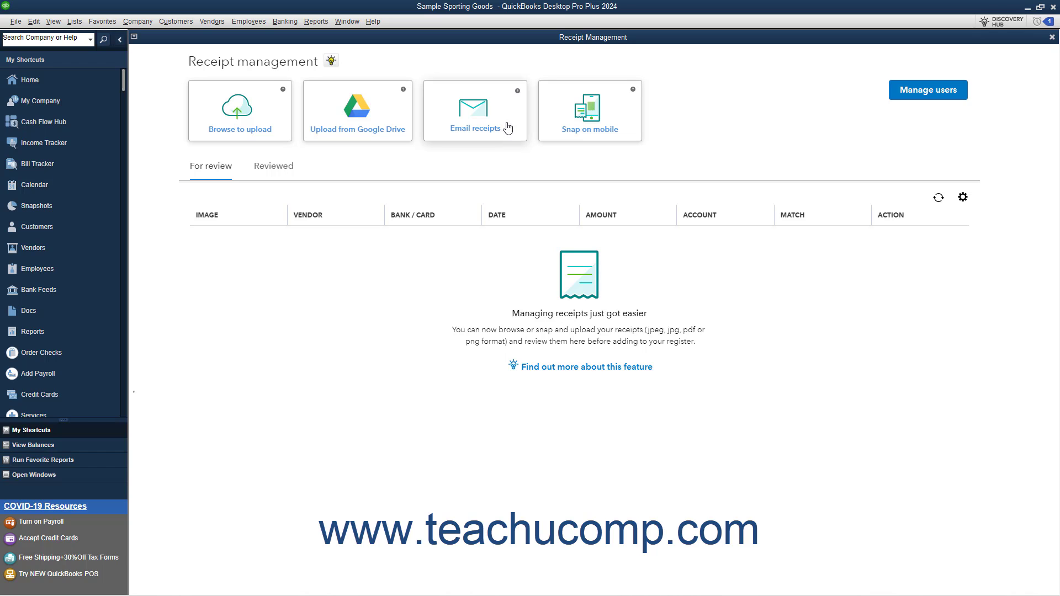
{"action": "left_click", "coordinate": [475, 110]}
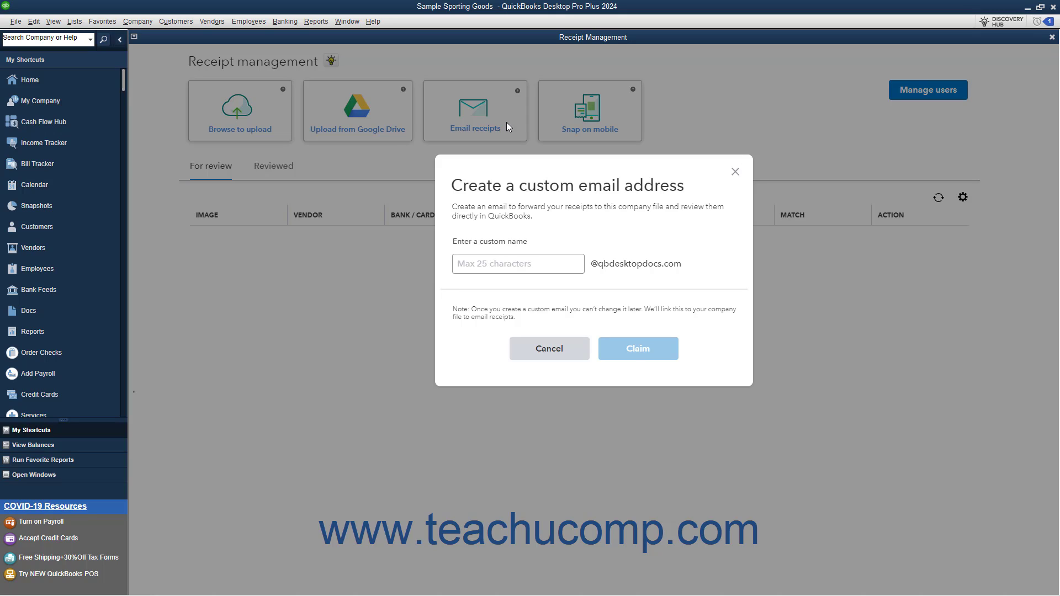
{"action": "left_click", "coordinate": [518, 263]}
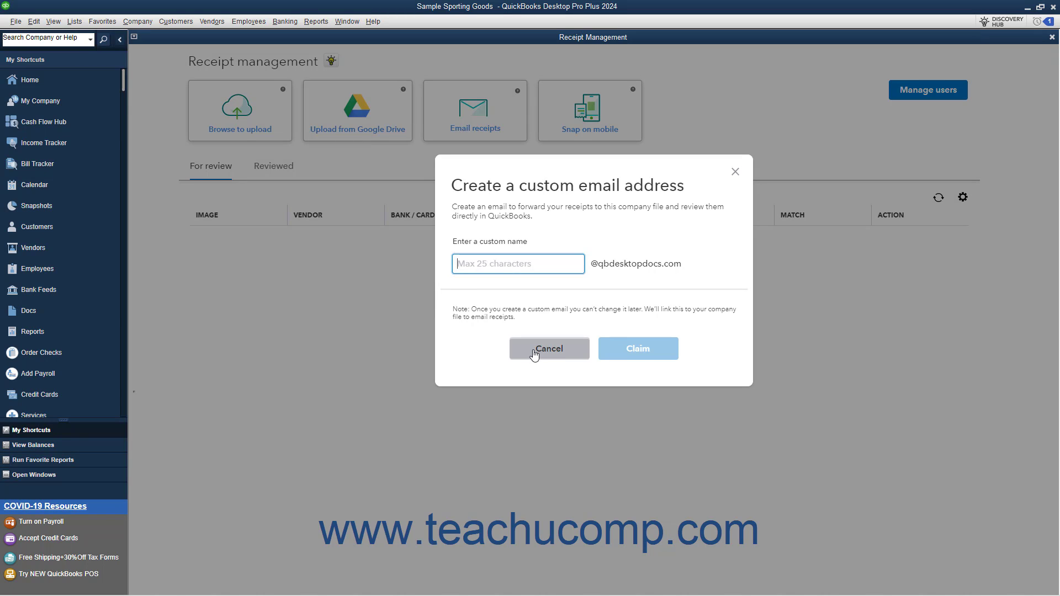
{"action": "left_click", "coordinate": [548, 349]}
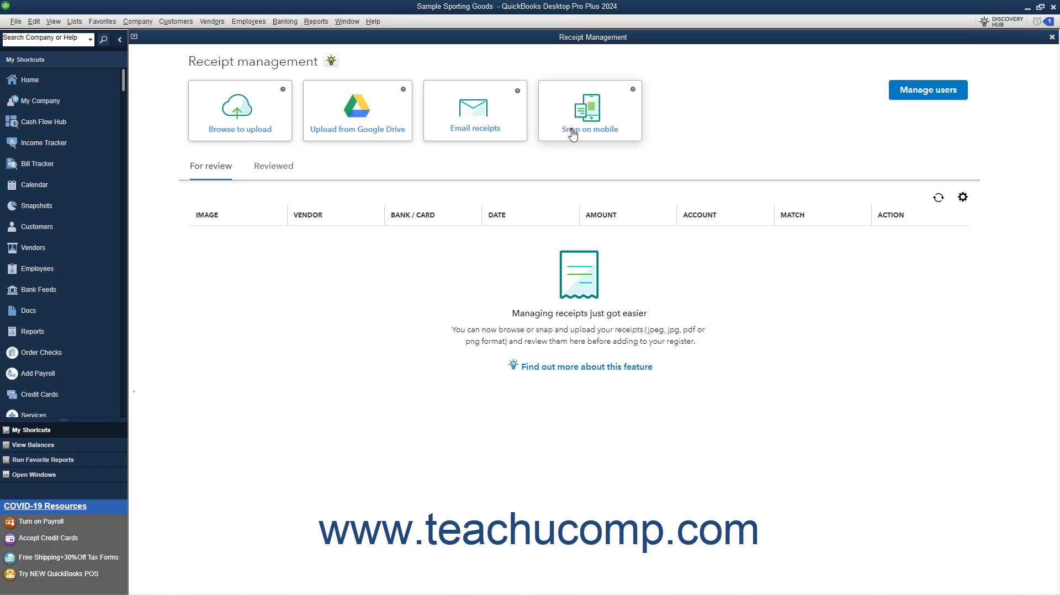
- View and dismiss the mobile snap-upload info, then browse for PHSSale1215.pdf and PHSSale1215-2.pdf
{"action": "left_click", "coordinate": [588, 111]}
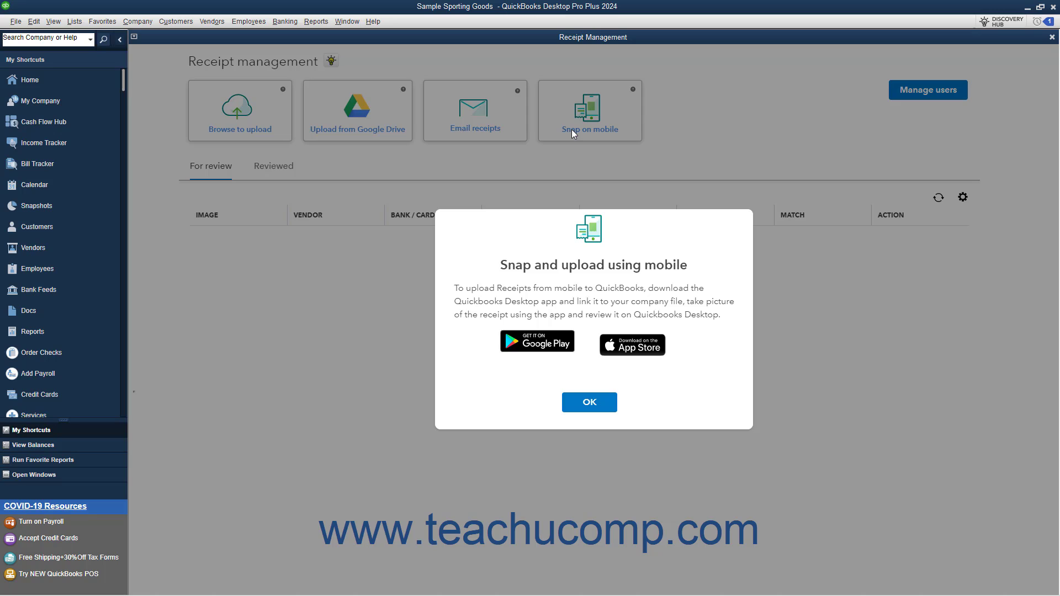
{"action": "mouse_move", "coordinate": [554, 330]}
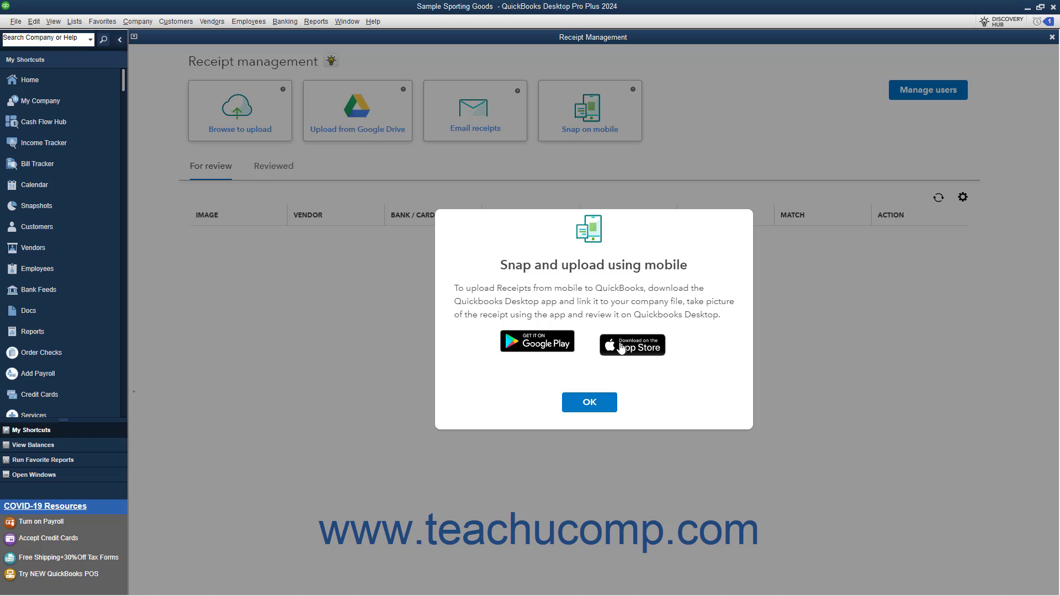
{"action": "left_click", "coordinate": [589, 402]}
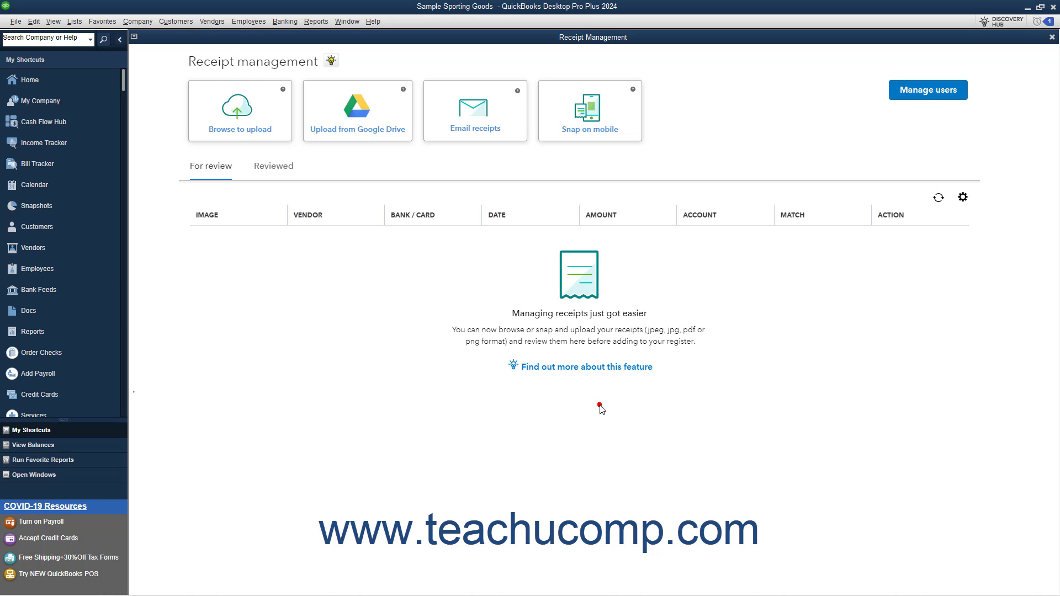
{"action": "left_click", "coordinate": [239, 110]}
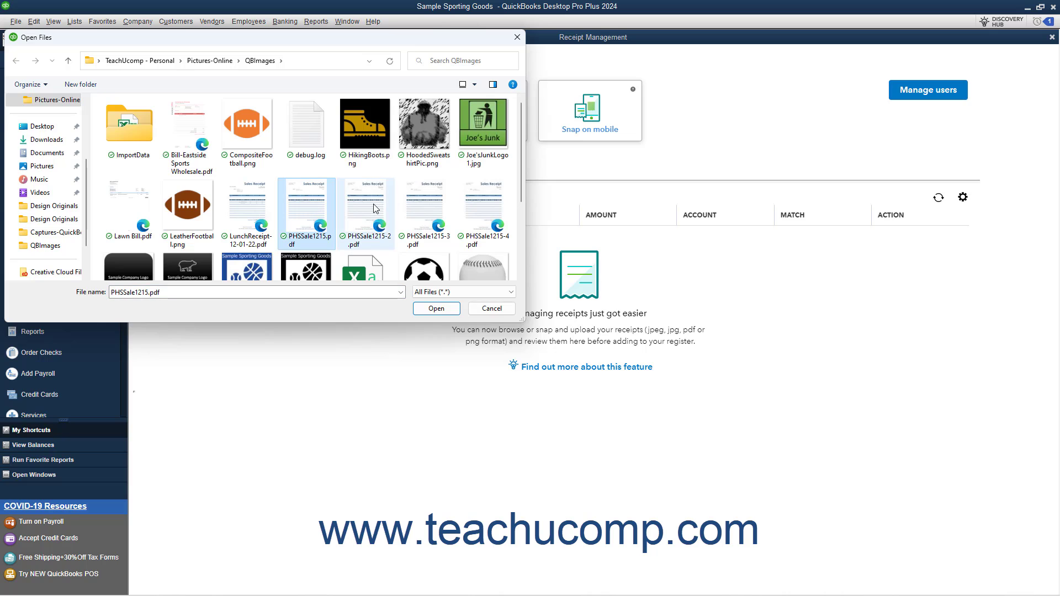
- Upload both PHSSale1215 receipts and check the Processing banner details
{"action": "left_click", "coordinate": [437, 308]}
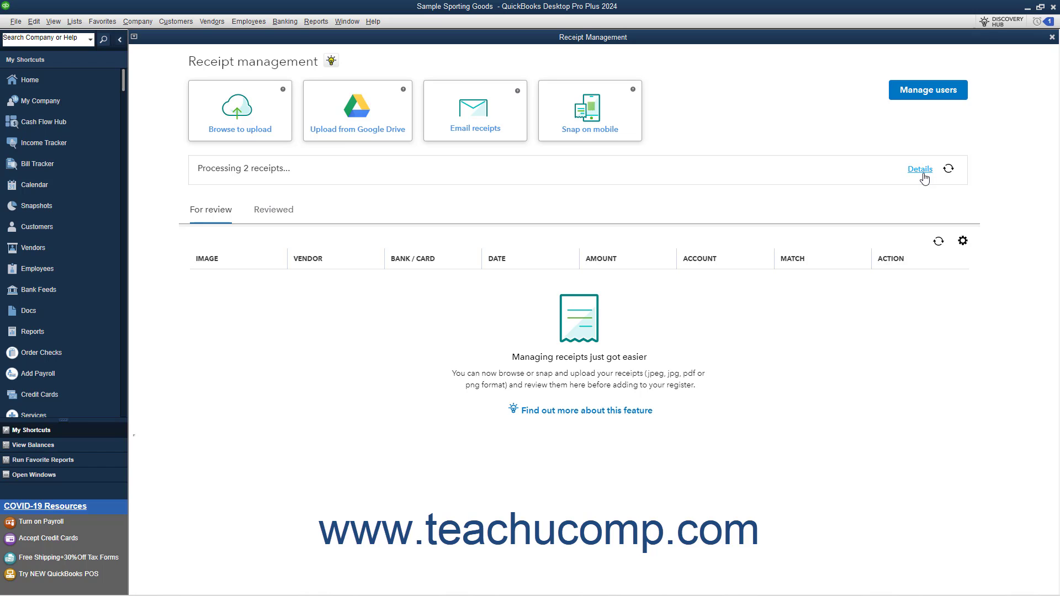
{"action": "left_click", "coordinate": [920, 169]}
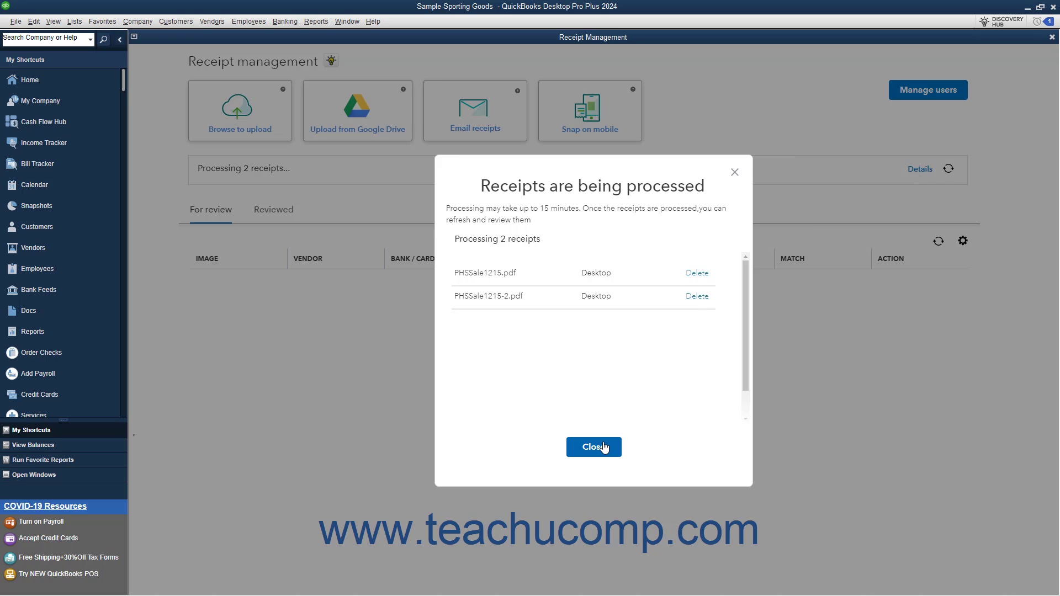
{"action": "left_click", "coordinate": [593, 446]}
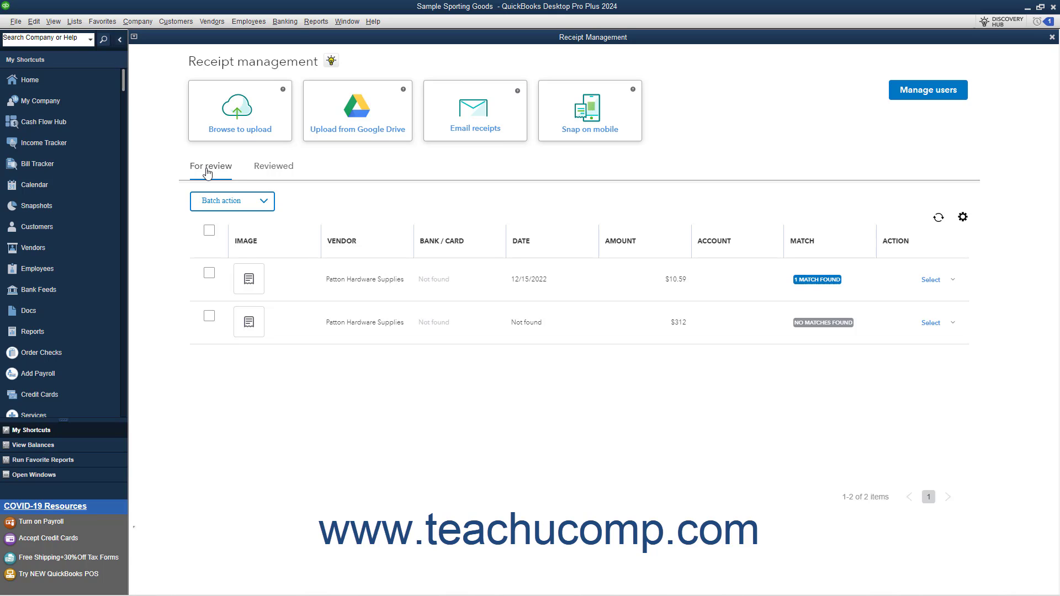
{"action": "mouse_move", "coordinate": [834, 247]}
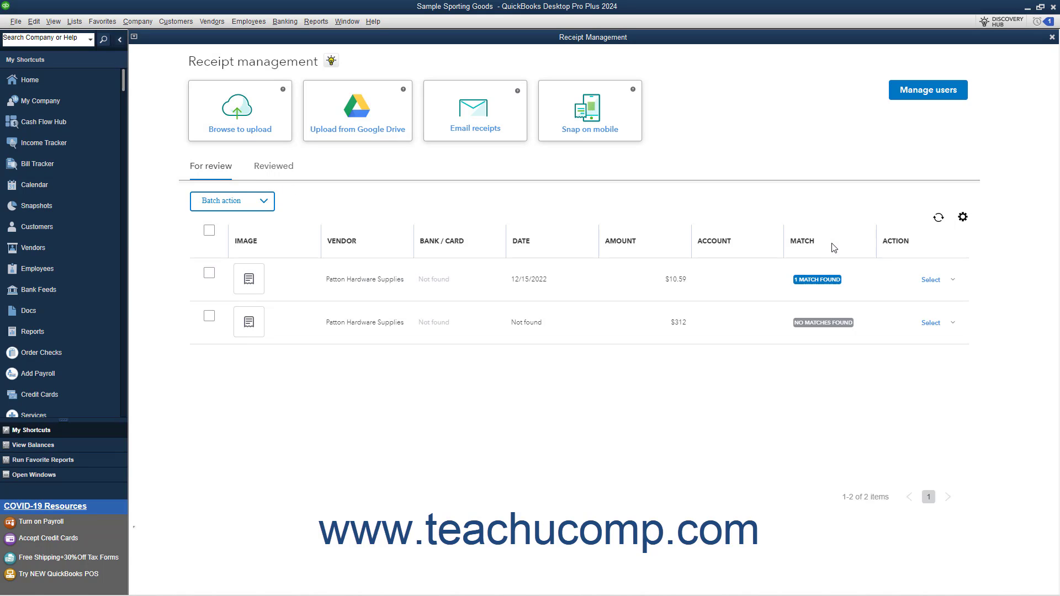
{"action": "mouse_move", "coordinate": [841, 338]}
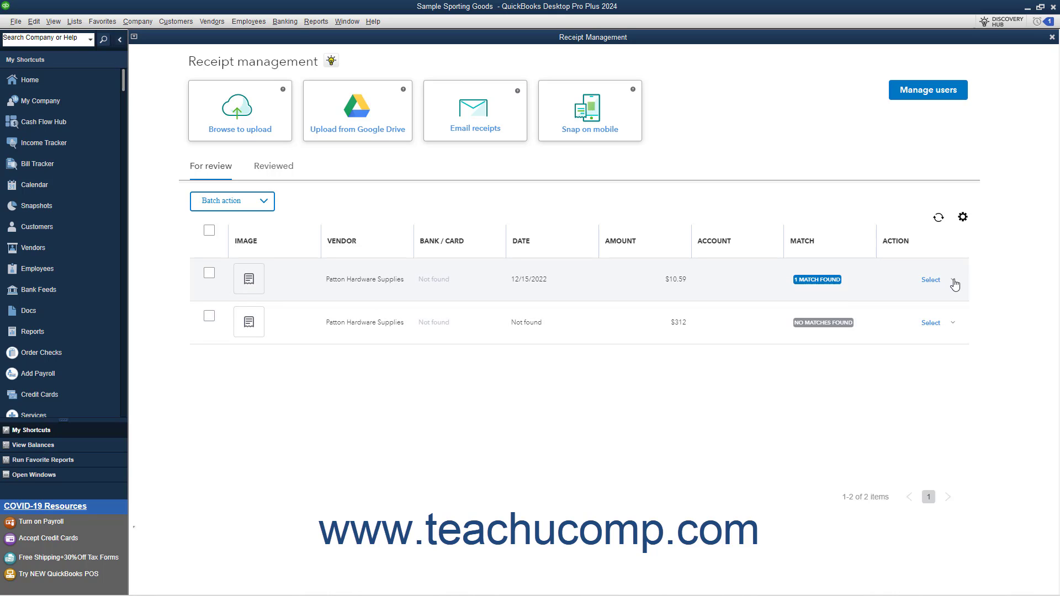
- Show the review, delete, and move-to-bills actions for the $10.59 receipt
{"action": "left_click", "coordinate": [930, 280]}
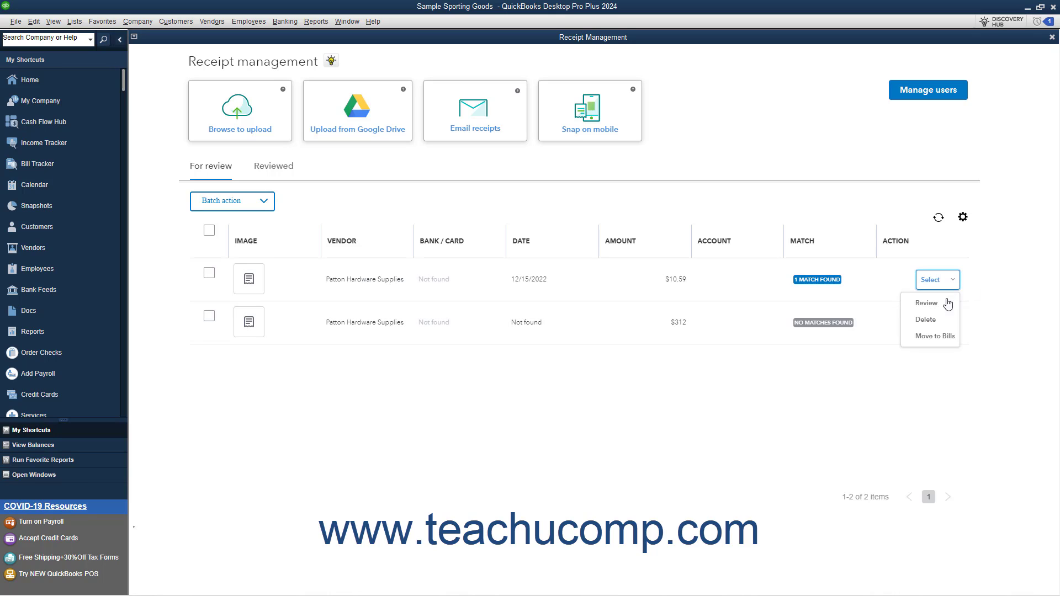
{"action": "mouse_move", "coordinate": [926, 304]}
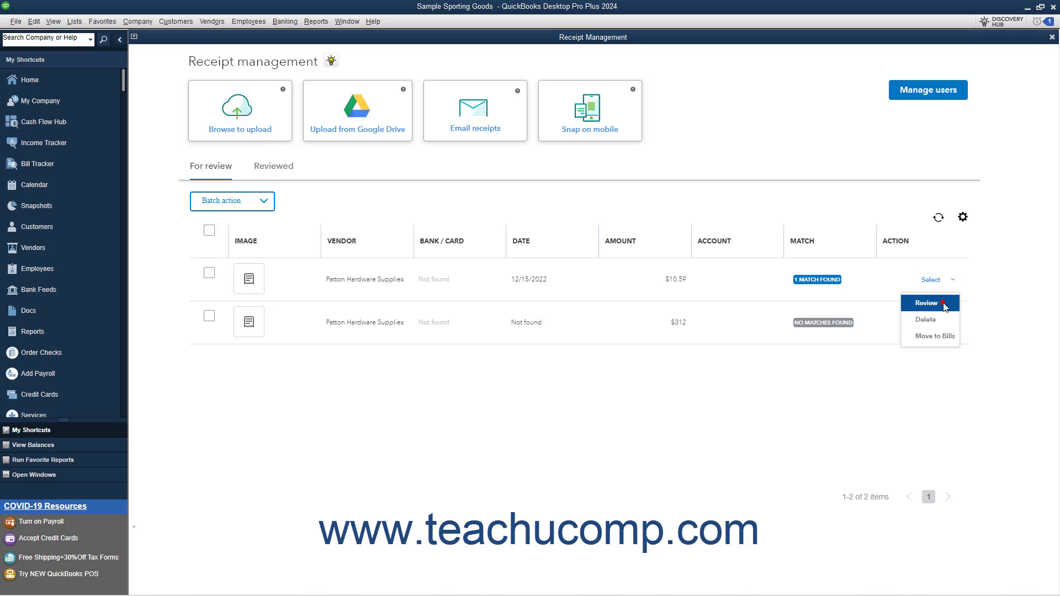
- Review the $10.59 receipt and attach it to its matched Petty Cash transaction
{"action": "left_click", "coordinate": [927, 303]}
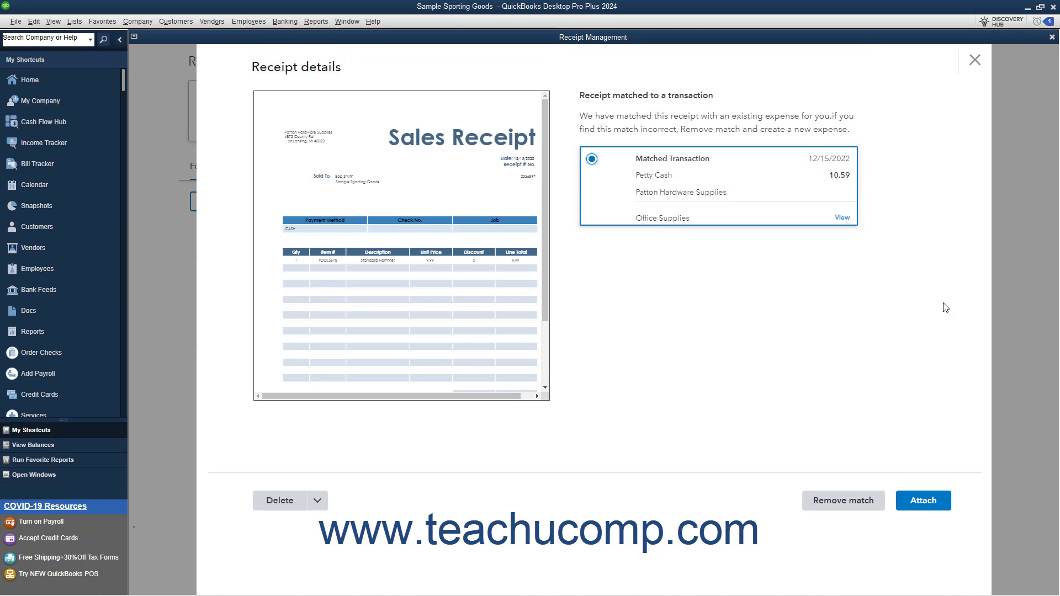
{"action": "mouse_move", "coordinate": [877, 310]}
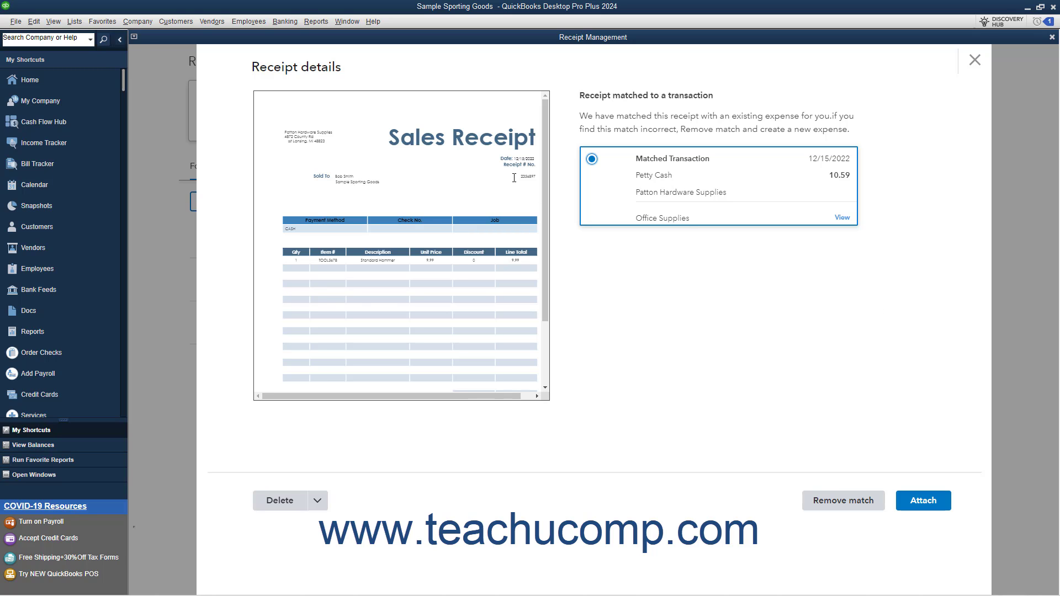
{"action": "left_click", "coordinate": [842, 217]}
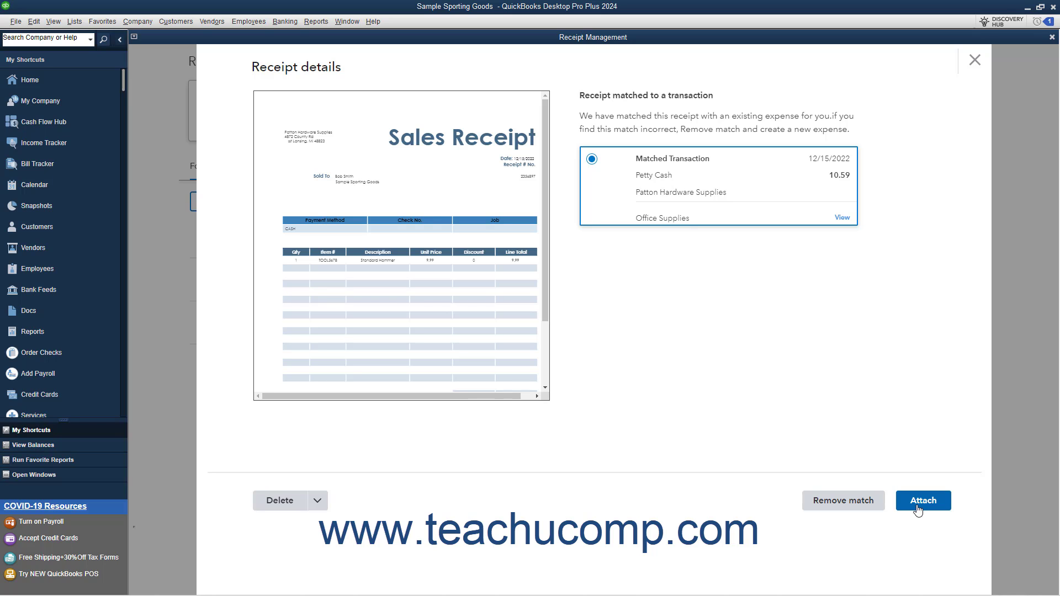
{"action": "left_click", "coordinate": [922, 500]}
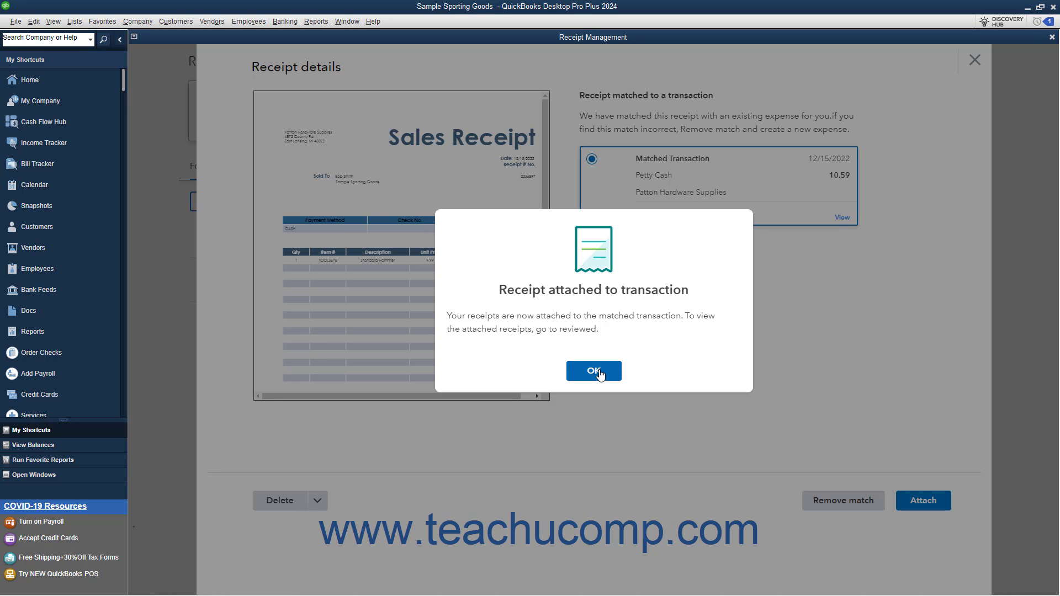
{"action": "left_click", "coordinate": [593, 371]}
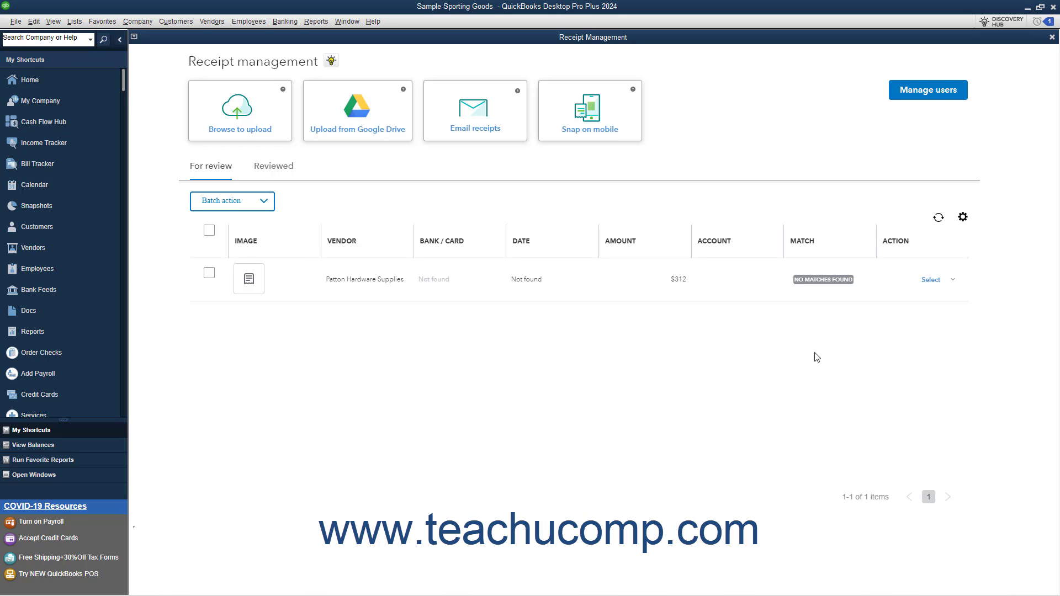
{"action": "left_click", "coordinate": [951, 279]}
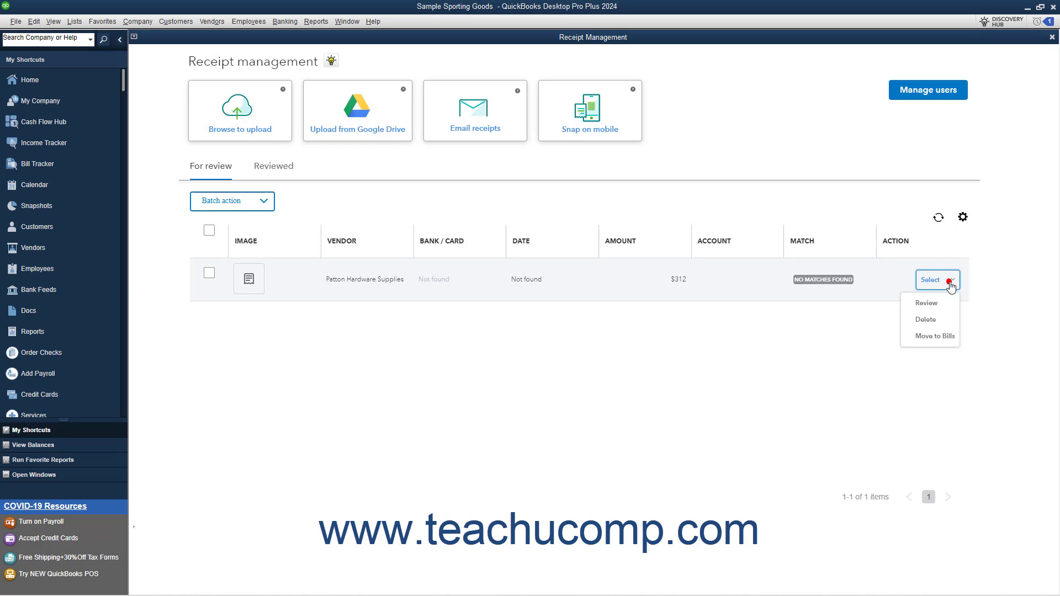
{"action": "left_click", "coordinate": [926, 304]}
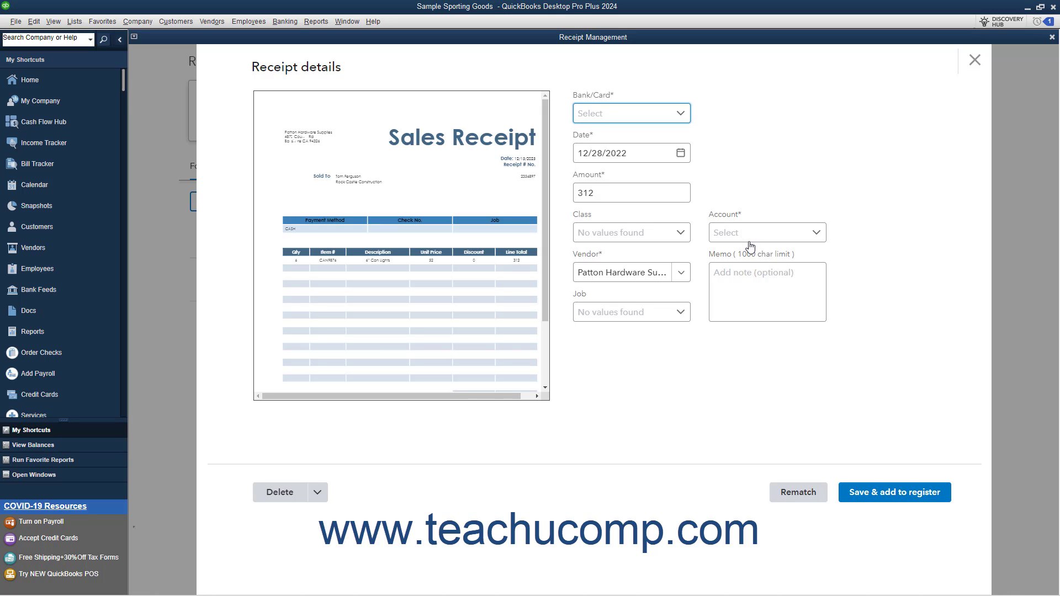
{"action": "mouse_move", "coordinate": [793, 492]}
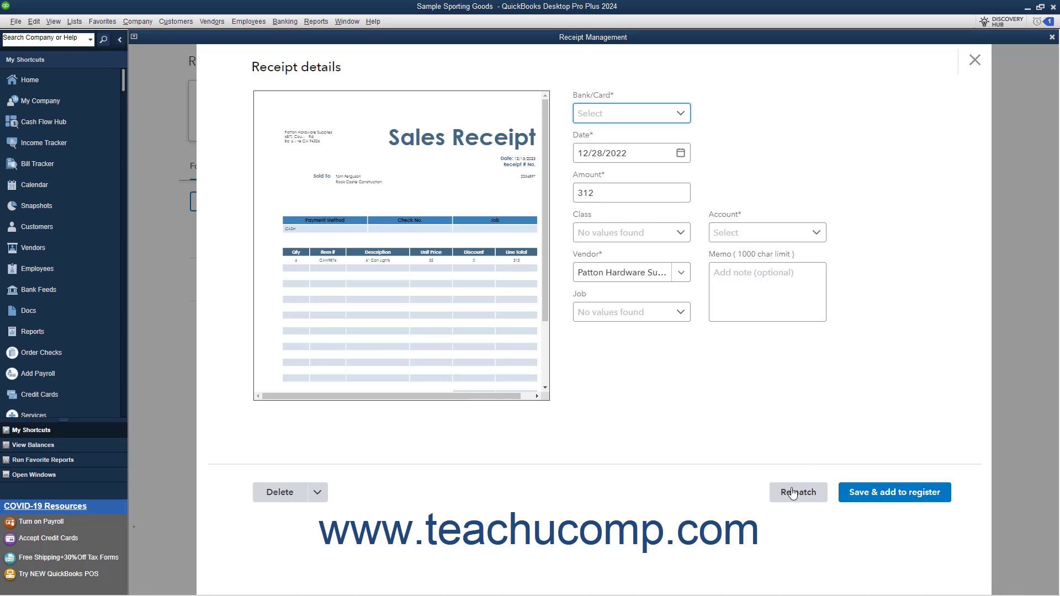
{"action": "mouse_move", "coordinate": [799, 515]}
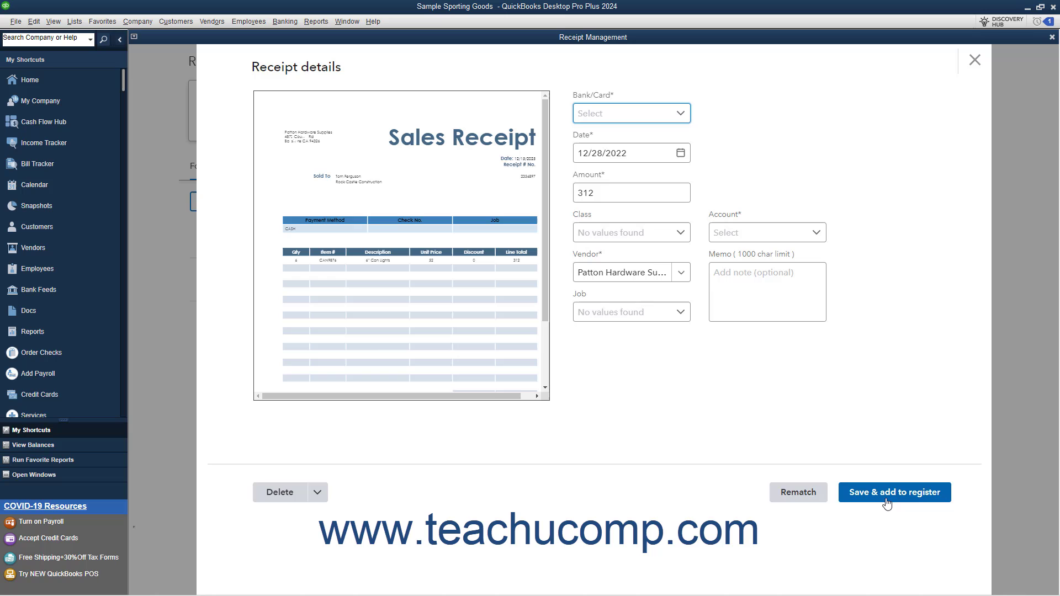
{"action": "mouse_move", "coordinate": [279, 492]}
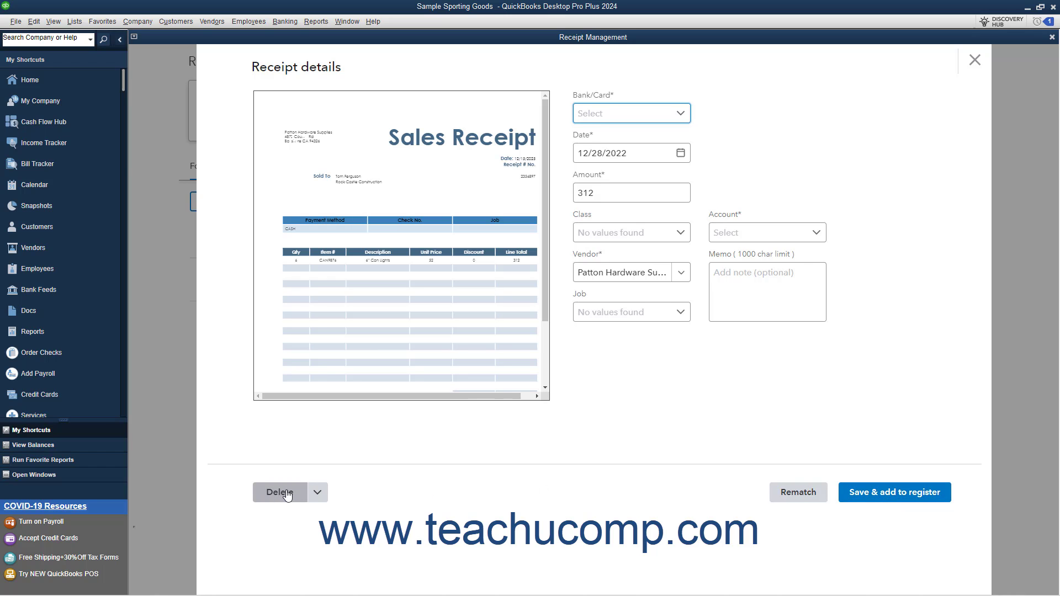
{"action": "left_click", "coordinate": [278, 492]}
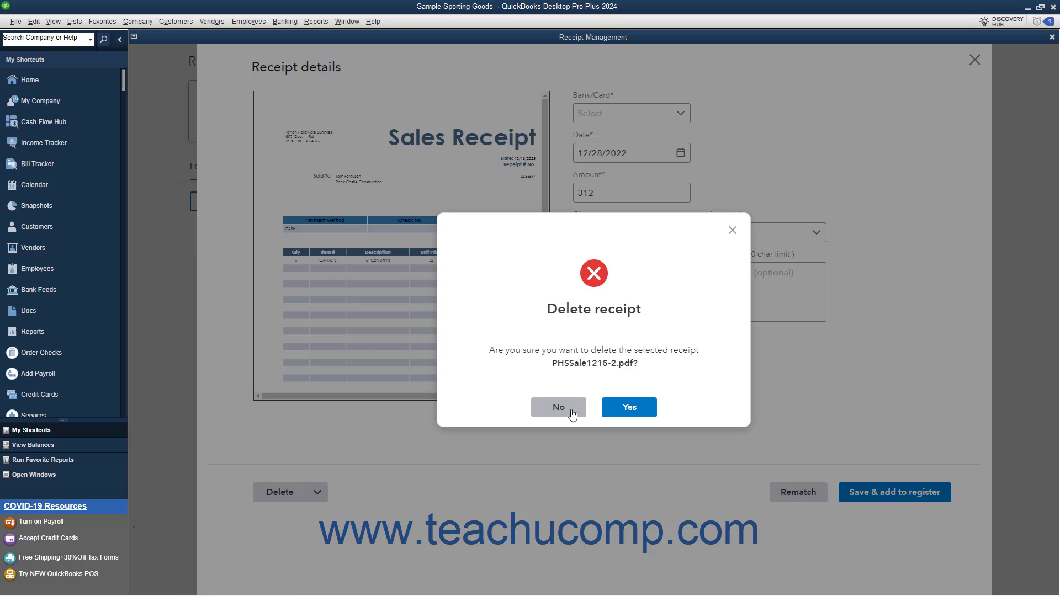
{"action": "left_click", "coordinate": [557, 407]}
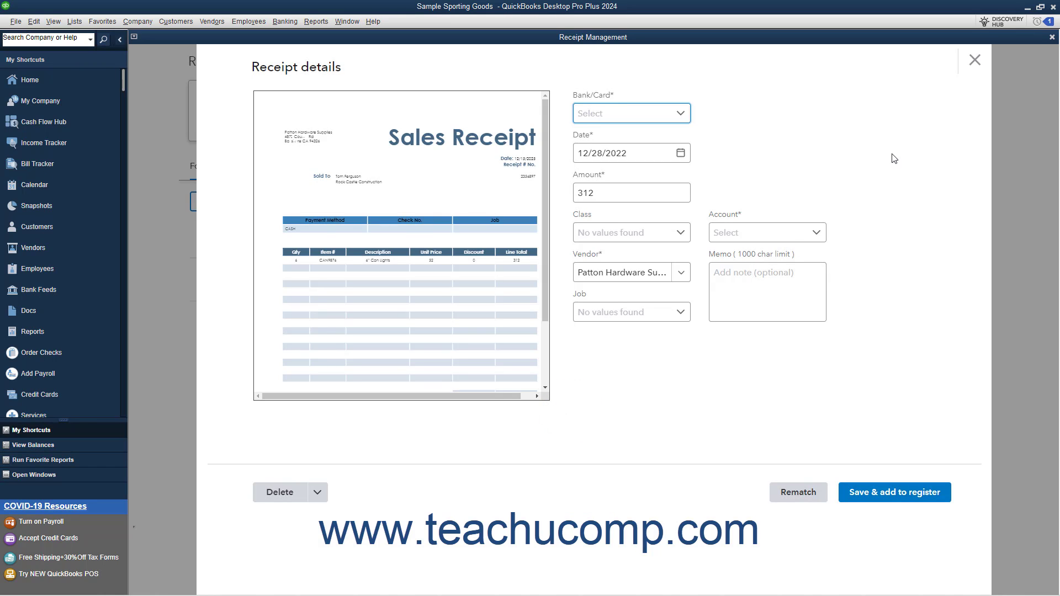
{"action": "left_click", "coordinate": [973, 60]}
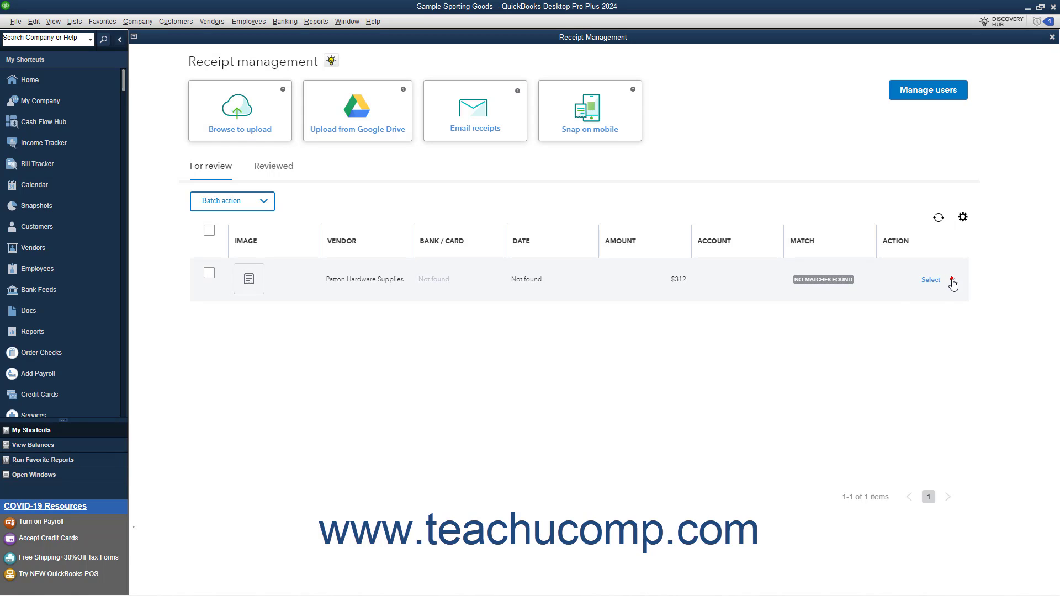
- Choose Review from the $312 receipt's Action dropdown to open its details
{"action": "left_click", "coordinate": [952, 280]}
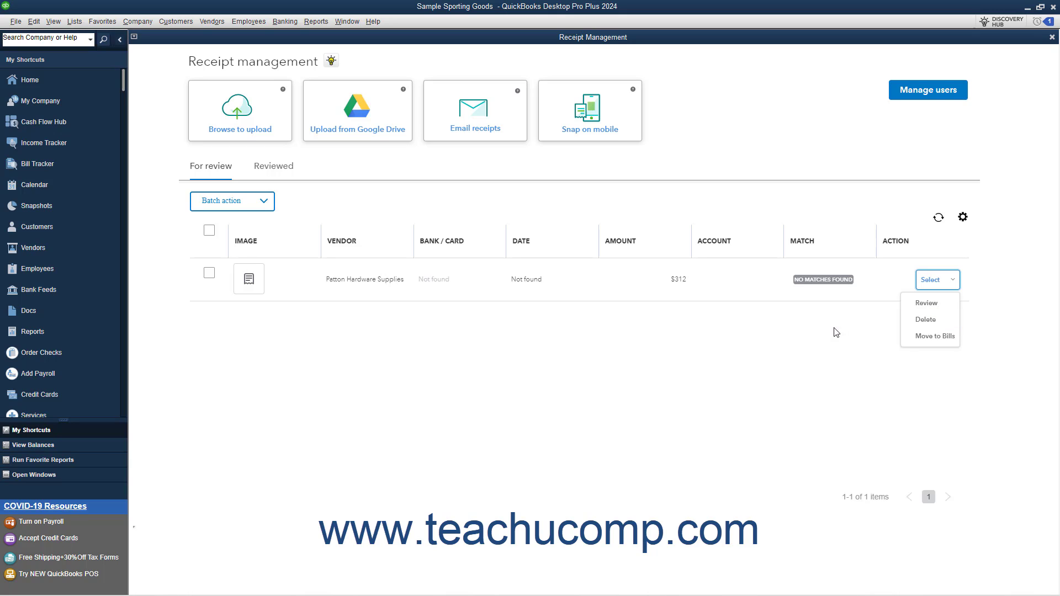
{"action": "left_click", "coordinate": [936, 279]}
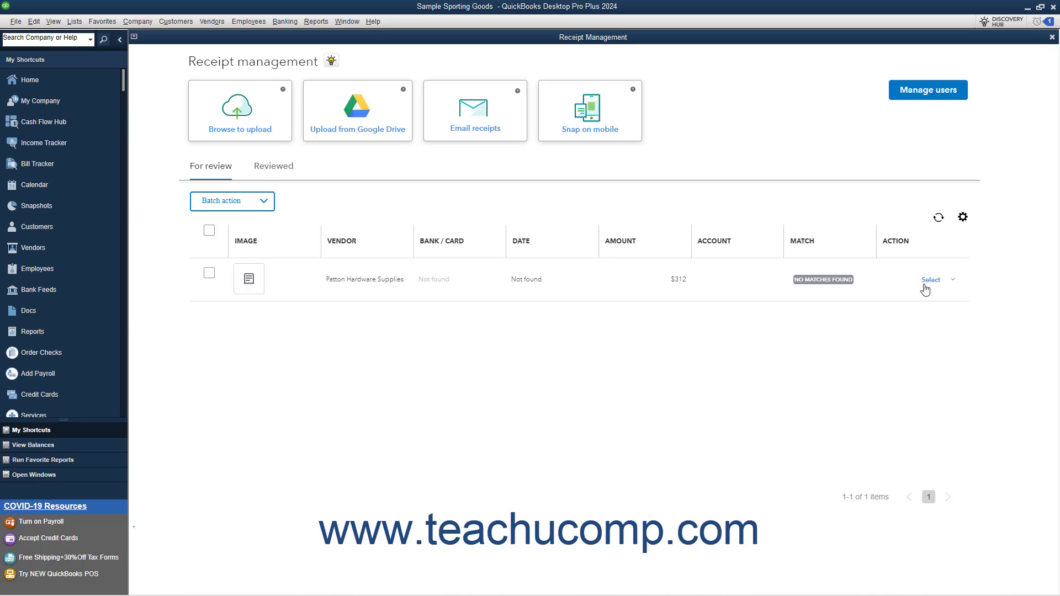
{"action": "left_click", "coordinate": [937, 279]}
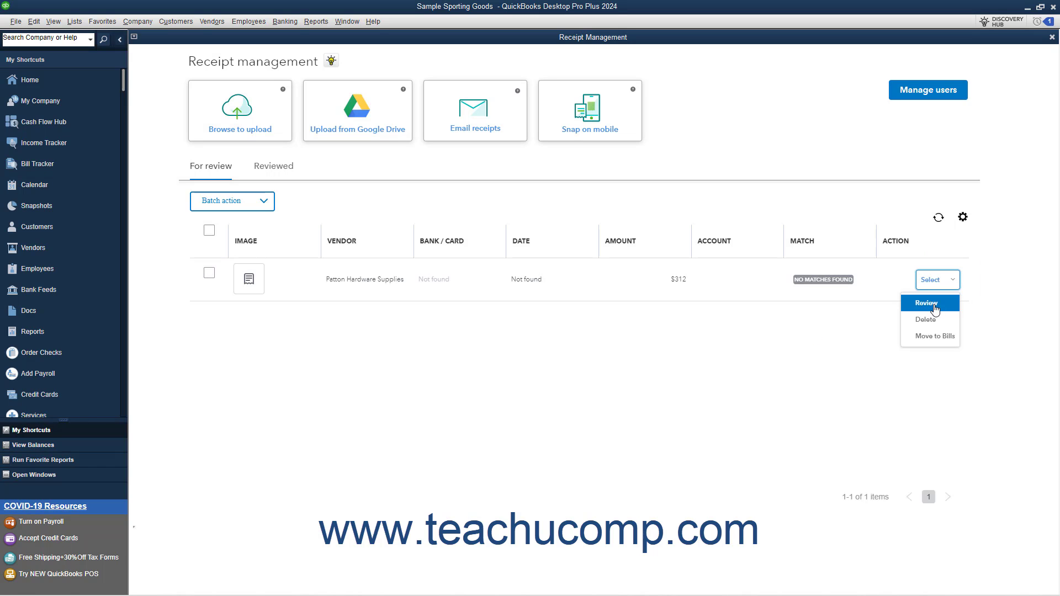
{"action": "left_click", "coordinate": [925, 302]}
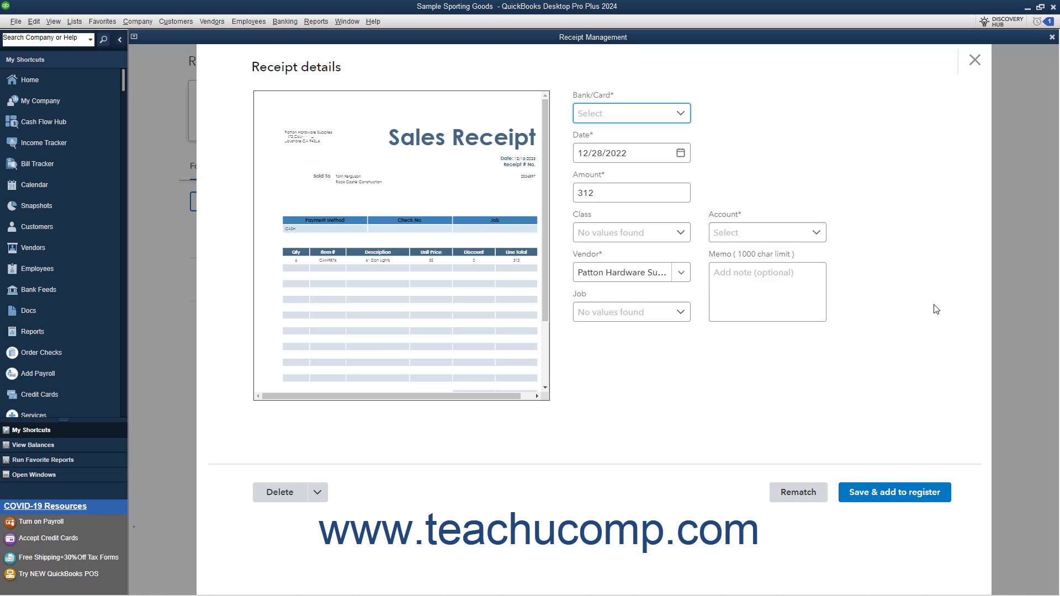
{"action": "mouse_move", "coordinate": [930, 310]}
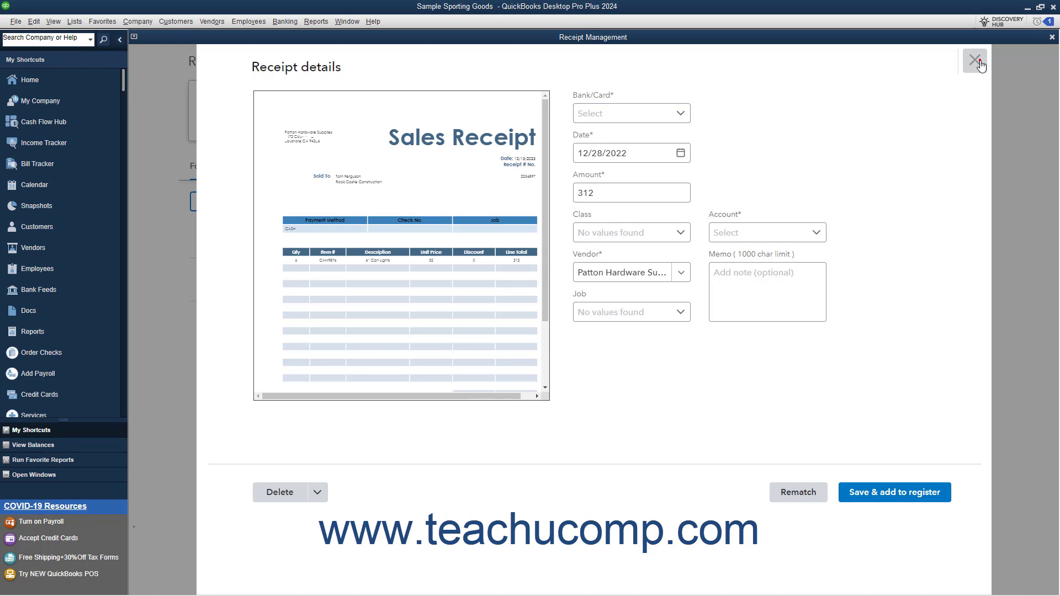
- Close receipt details, select all receipts in the review list, and show batch actions
{"action": "left_click", "coordinate": [974, 60]}
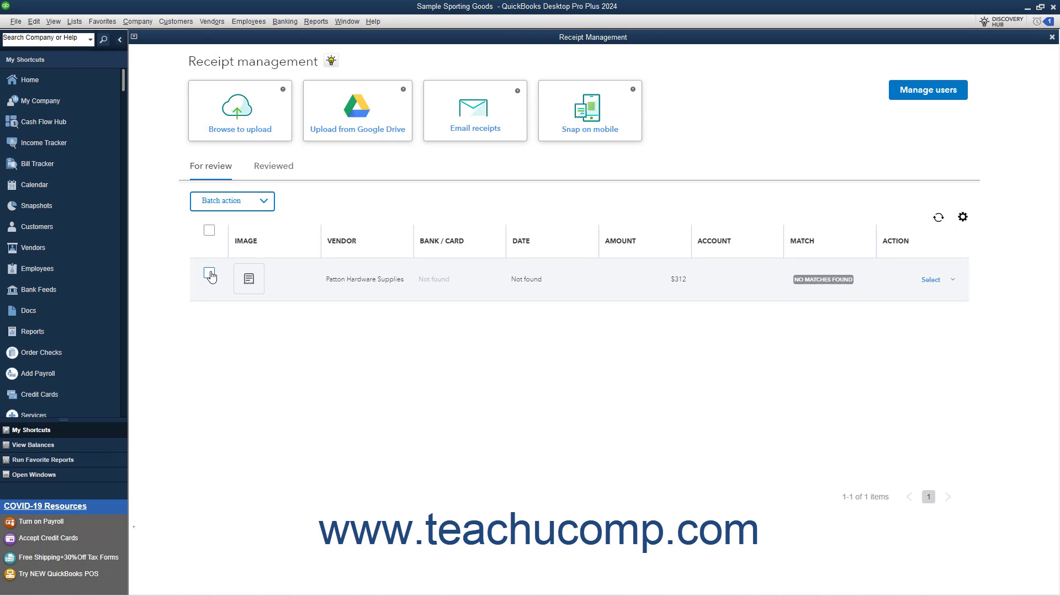
{"action": "left_click", "coordinate": [209, 278]}
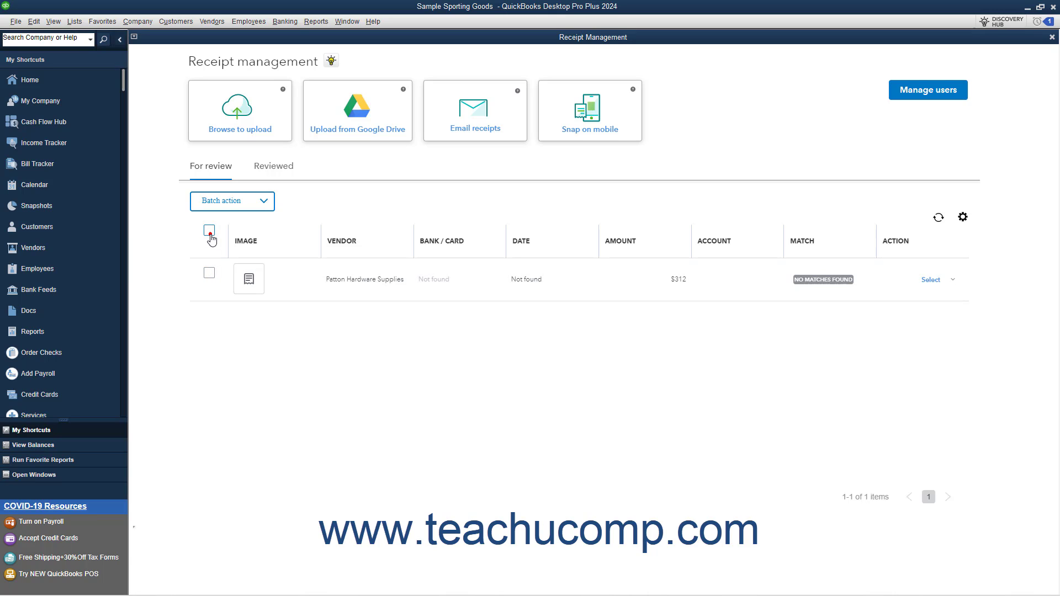
{"action": "left_click", "coordinate": [208, 229]}
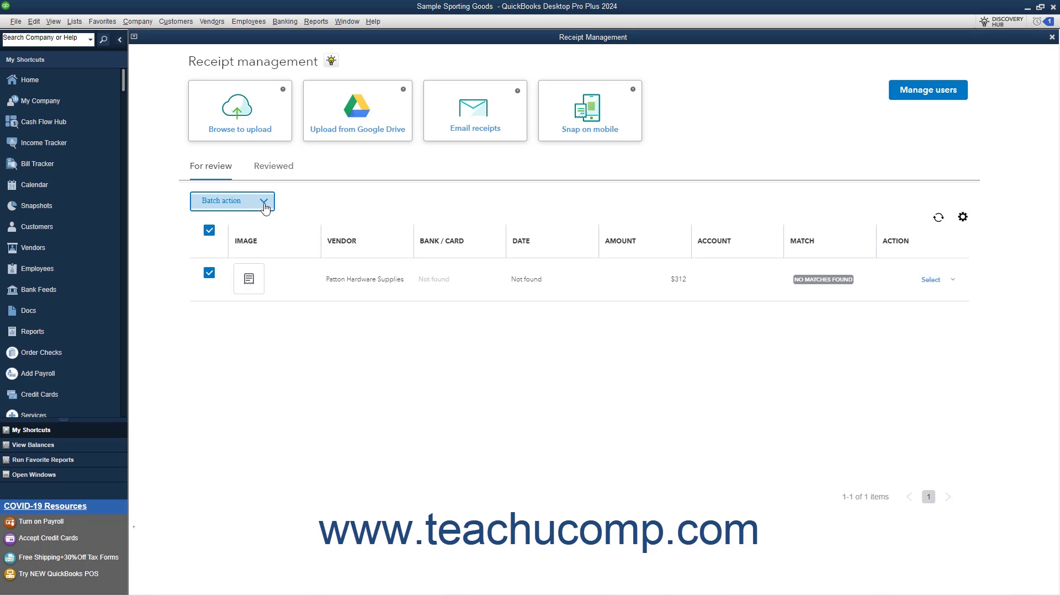
{"action": "left_click", "coordinate": [232, 201]}
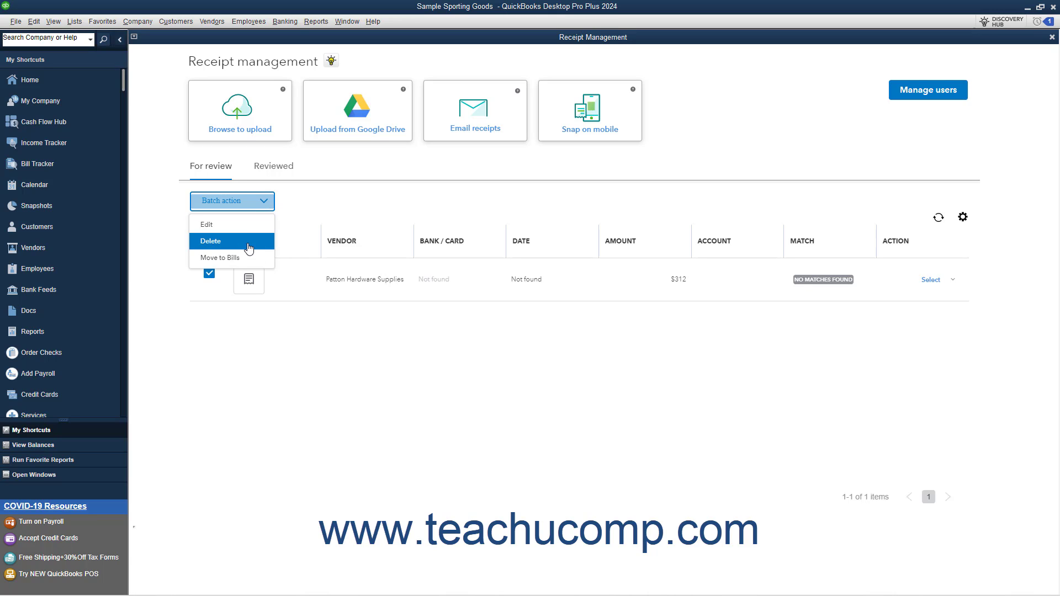
{"action": "mouse_move", "coordinate": [218, 258]}
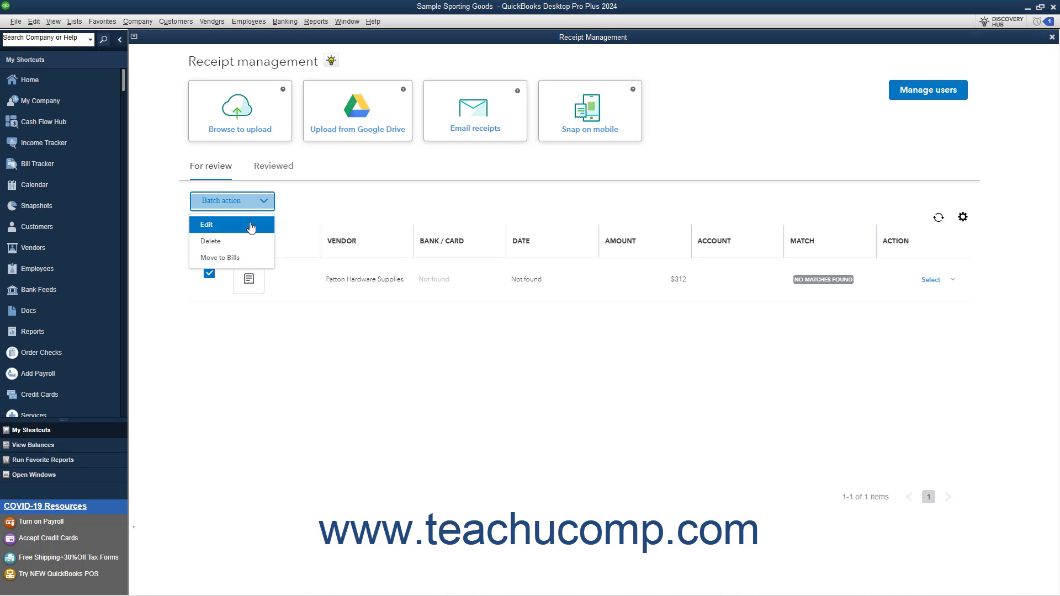
- Start a batch Vendor edit, cancel it unchanged, and reopen the Batch action list
{"action": "left_click", "coordinate": [205, 224]}
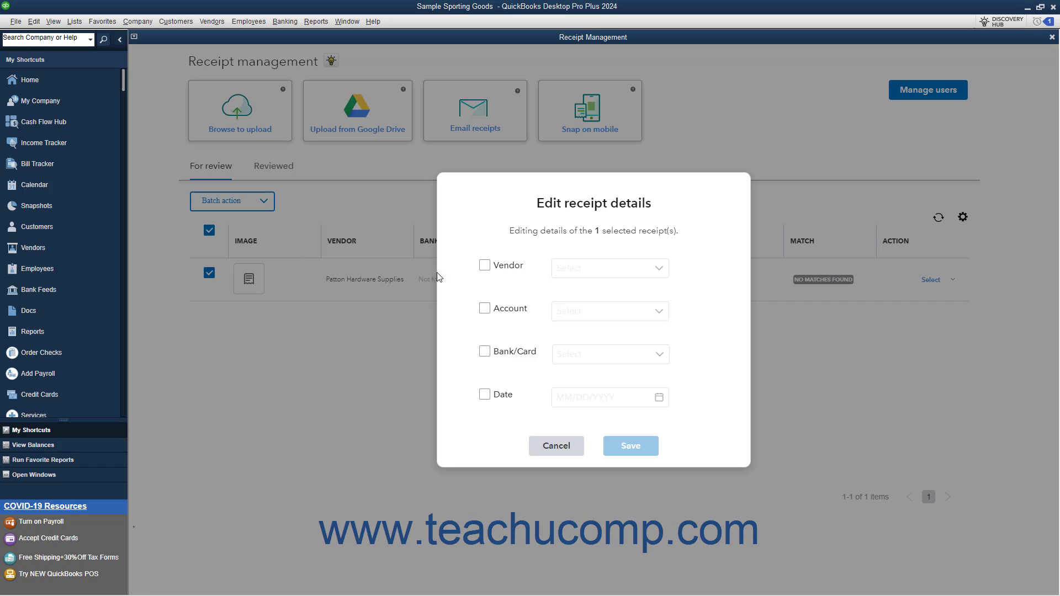
{"action": "left_click", "coordinate": [485, 265]}
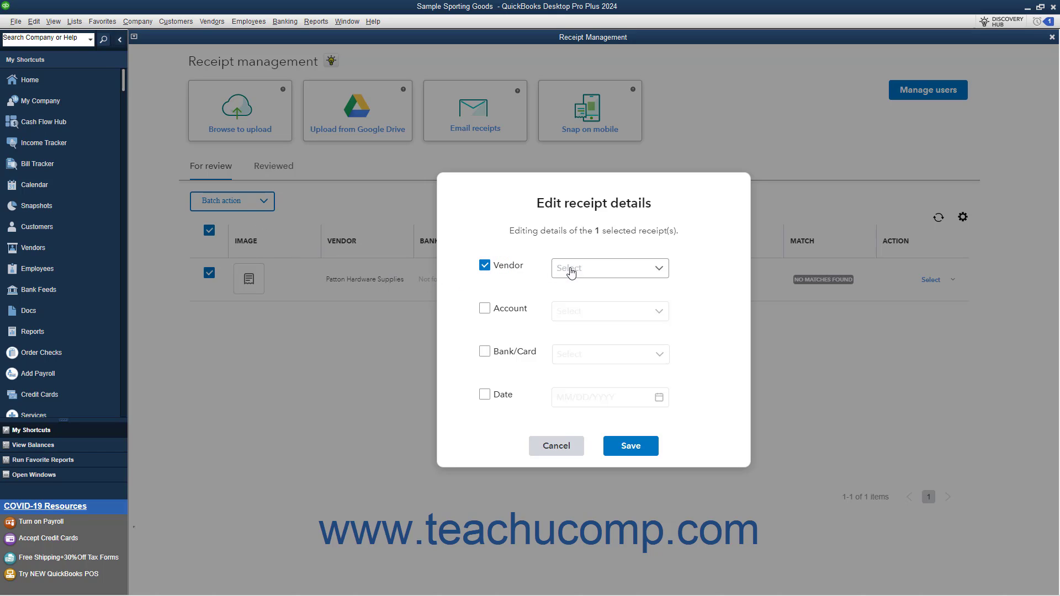
{"action": "mouse_move", "coordinate": [664, 267]}
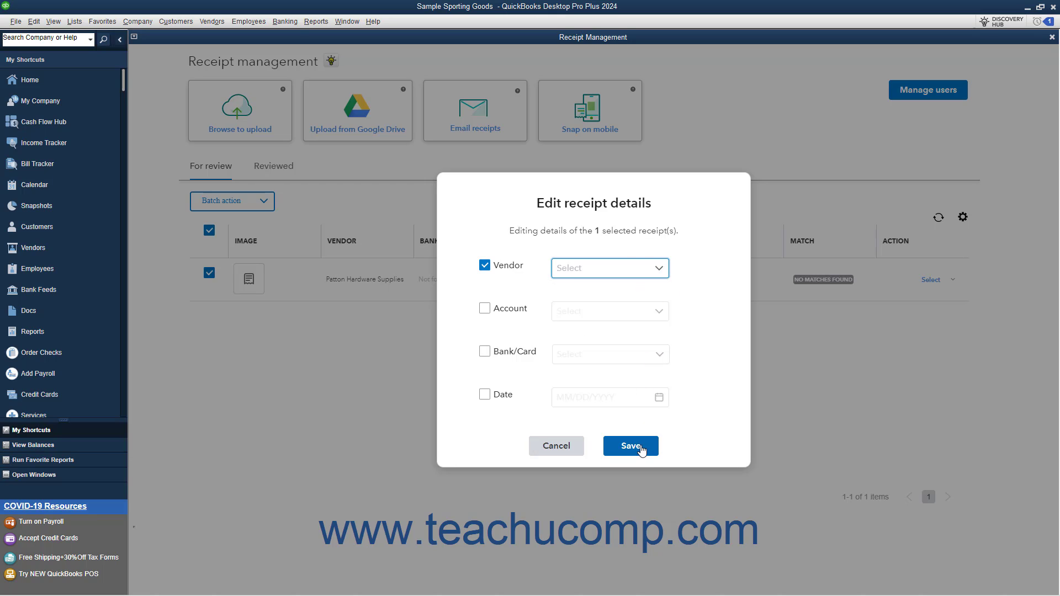
{"action": "mouse_move", "coordinate": [581, 452]}
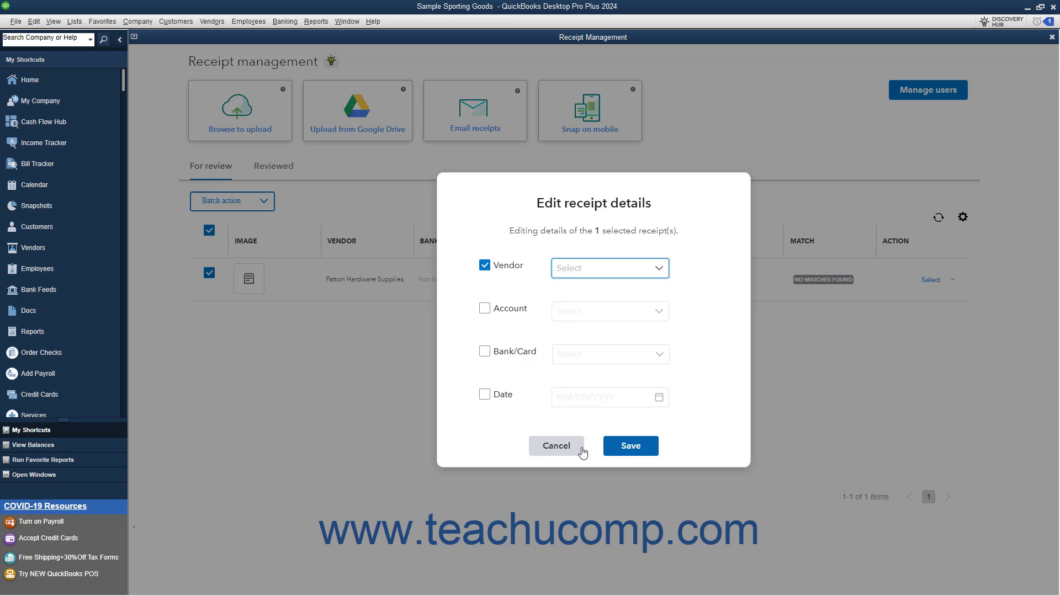
{"action": "left_click", "coordinate": [556, 445]}
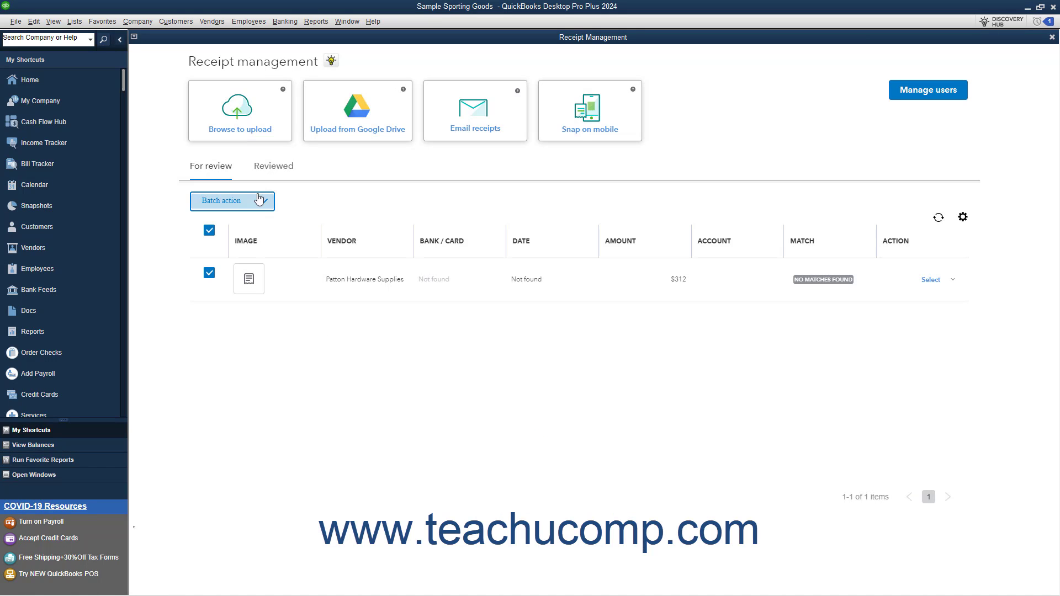
{"action": "left_click", "coordinate": [232, 201]}
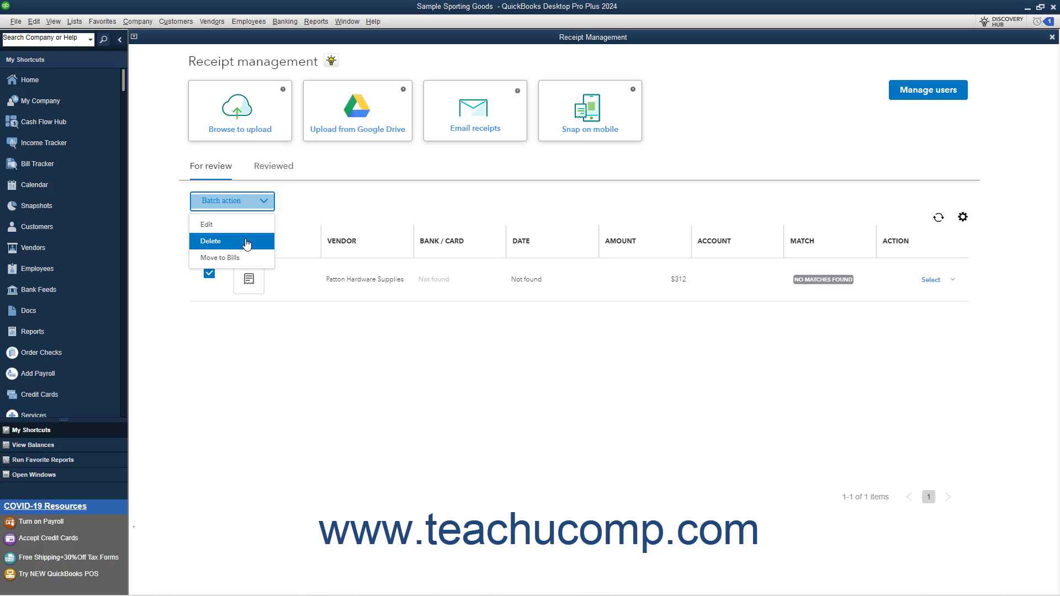
{"action": "left_click", "coordinate": [210, 241]}
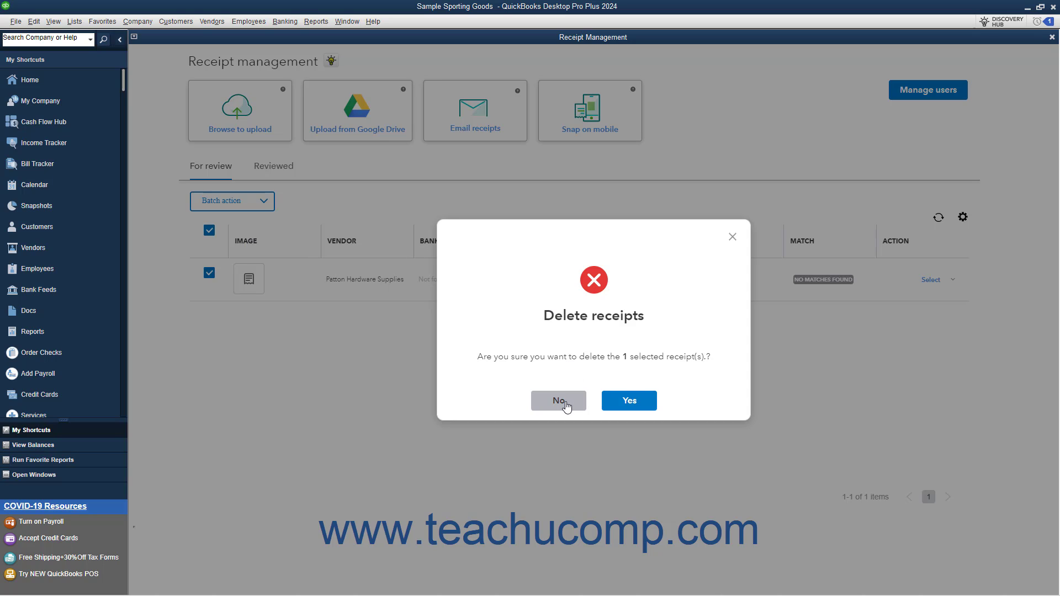
{"action": "left_click", "coordinate": [558, 401]}
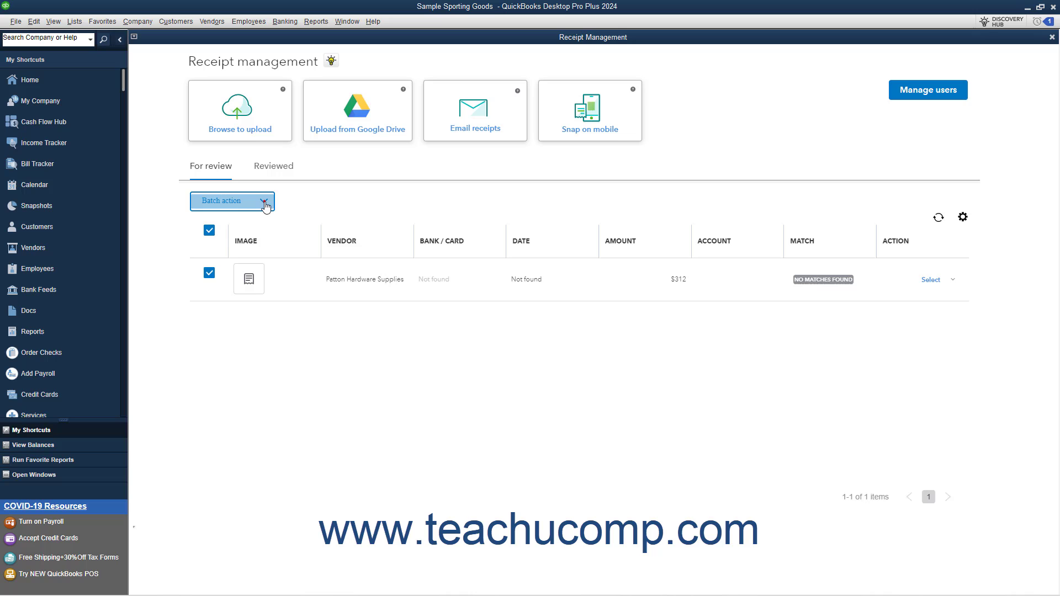
{"action": "left_click", "coordinate": [232, 201]}
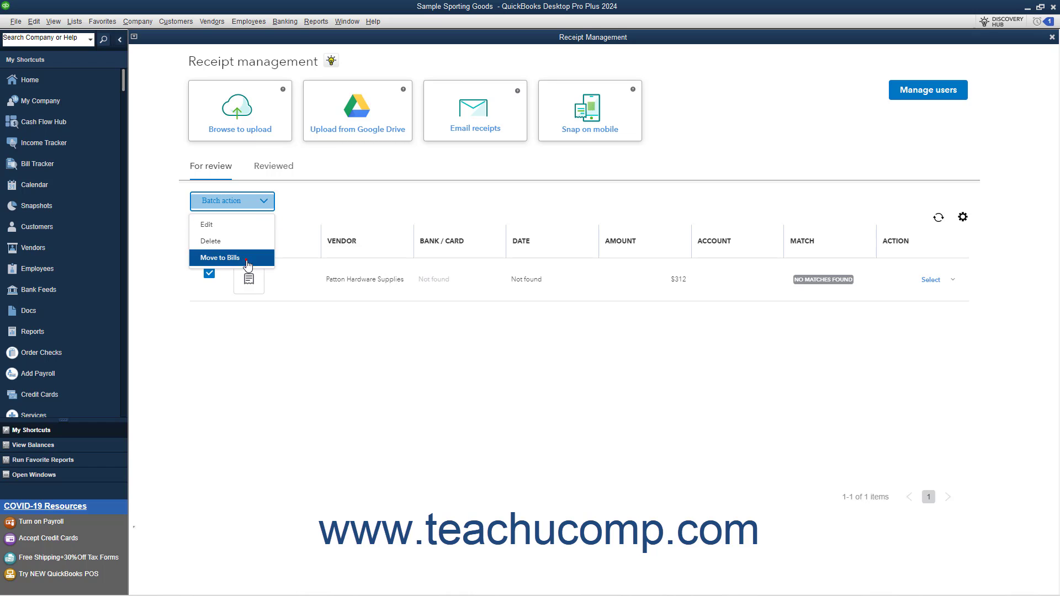
{"action": "left_click", "coordinate": [219, 258]}
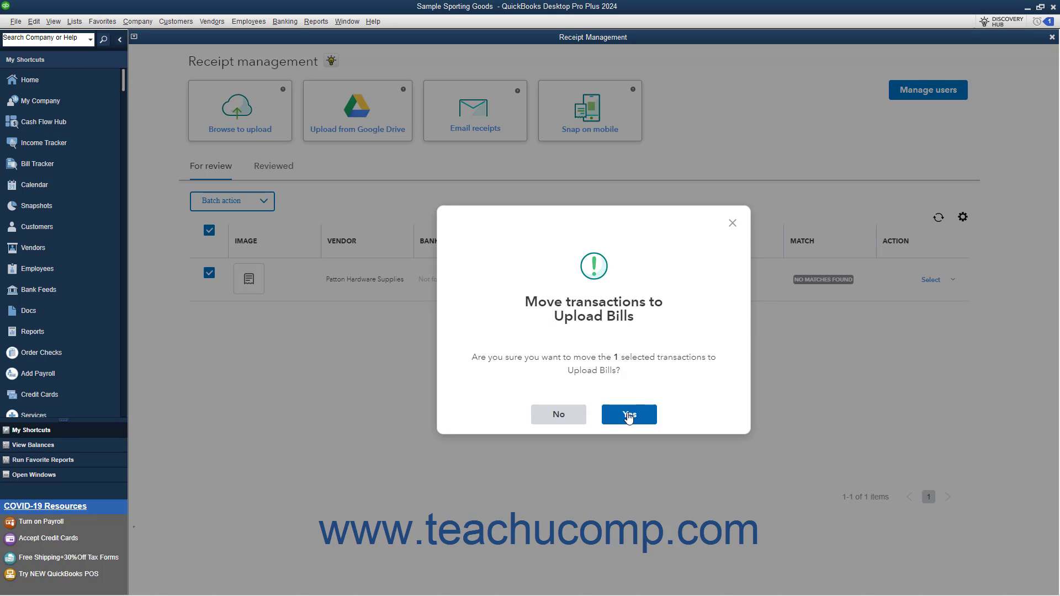
{"action": "mouse_move", "coordinate": [559, 415]}
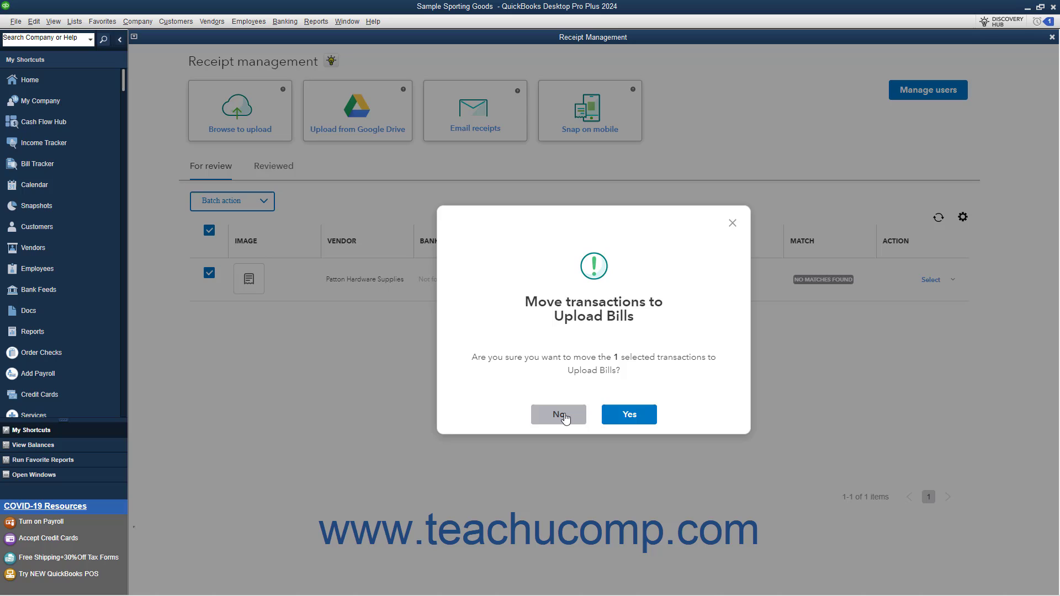
{"action": "left_click", "coordinate": [558, 415]}
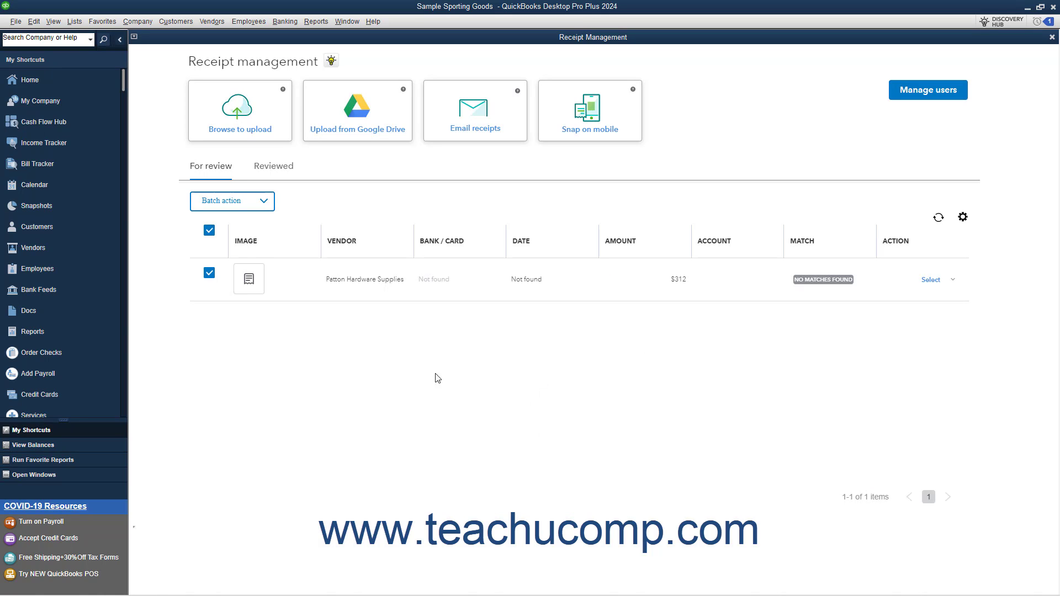
{"action": "left_click", "coordinate": [208, 230]}
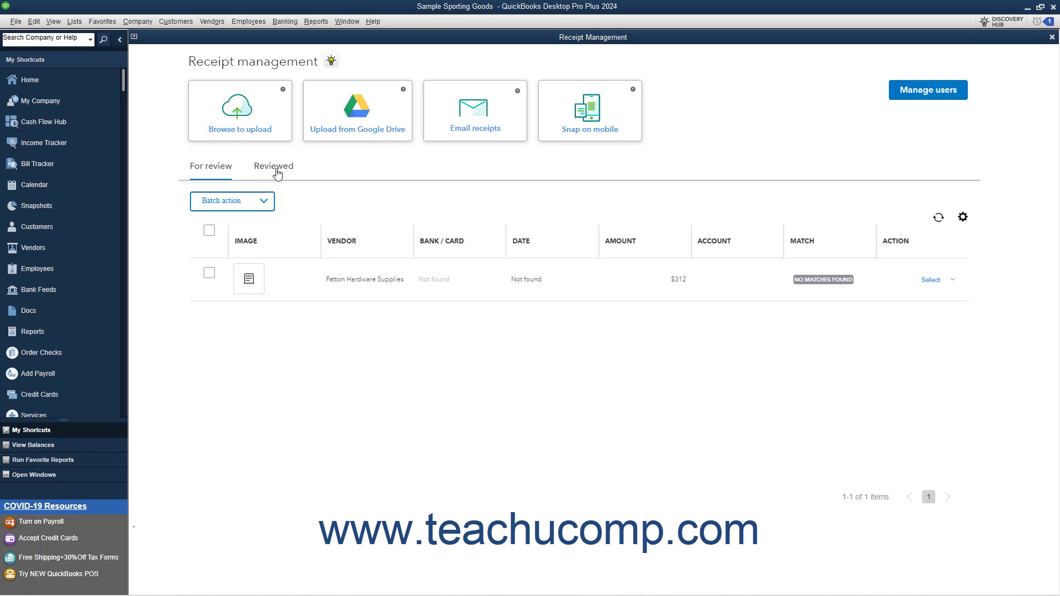
- From the Reviewed tab, open the $10.59 receipt's Petty Cash check and its attachments
{"action": "left_click", "coordinate": [273, 166]}
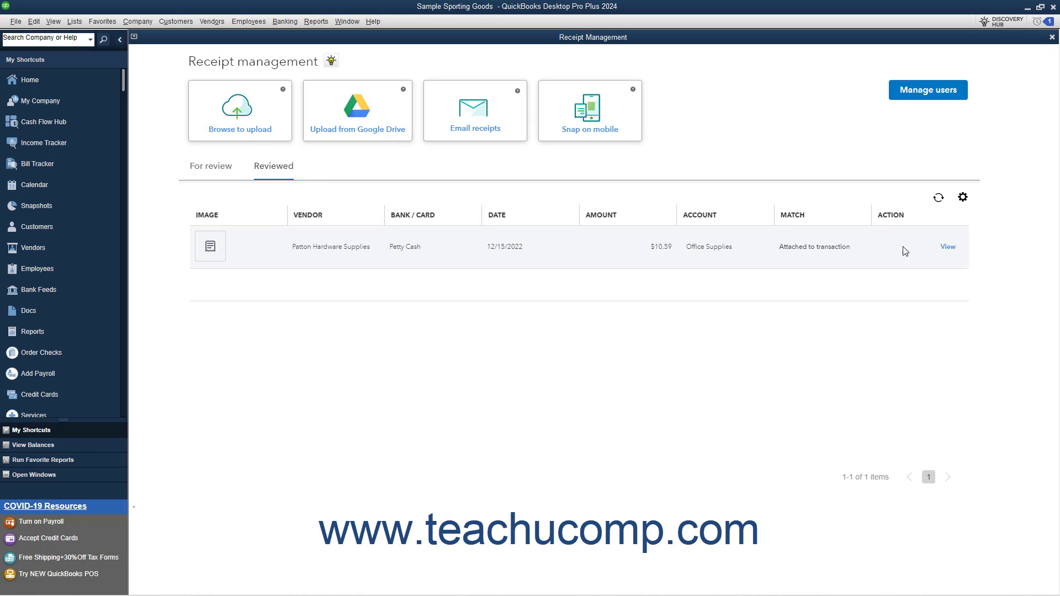
{"action": "left_click", "coordinate": [947, 247]}
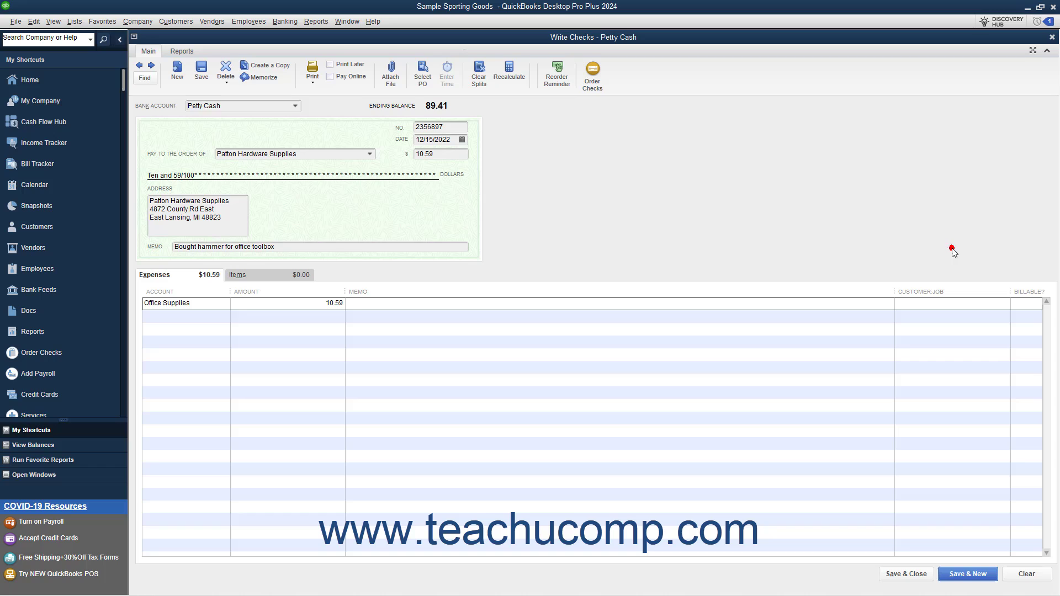
{"action": "left_click", "coordinate": [240, 105]}
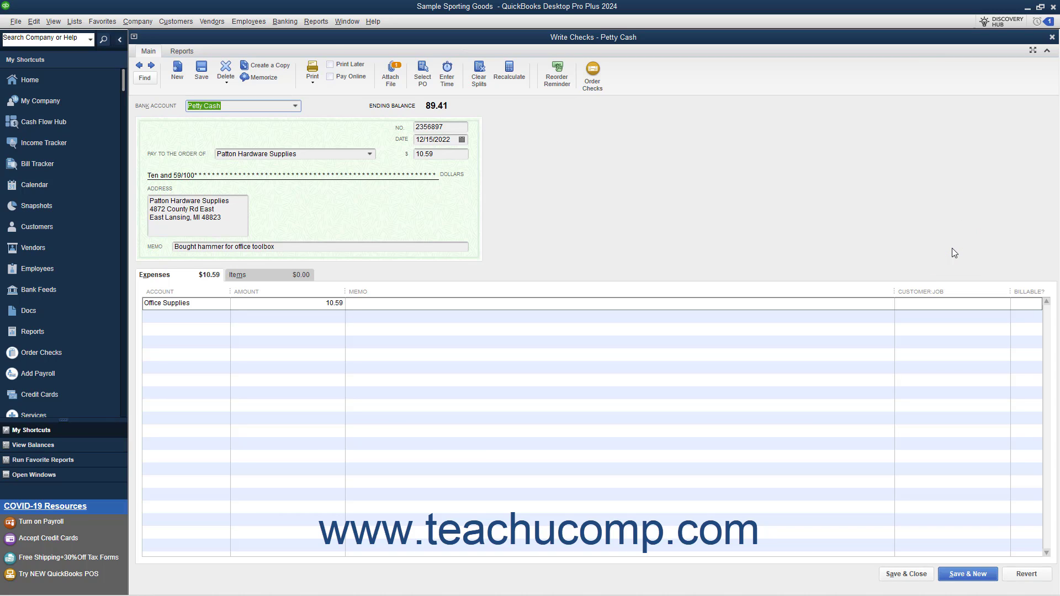
{"action": "mouse_move", "coordinate": [391, 72]}
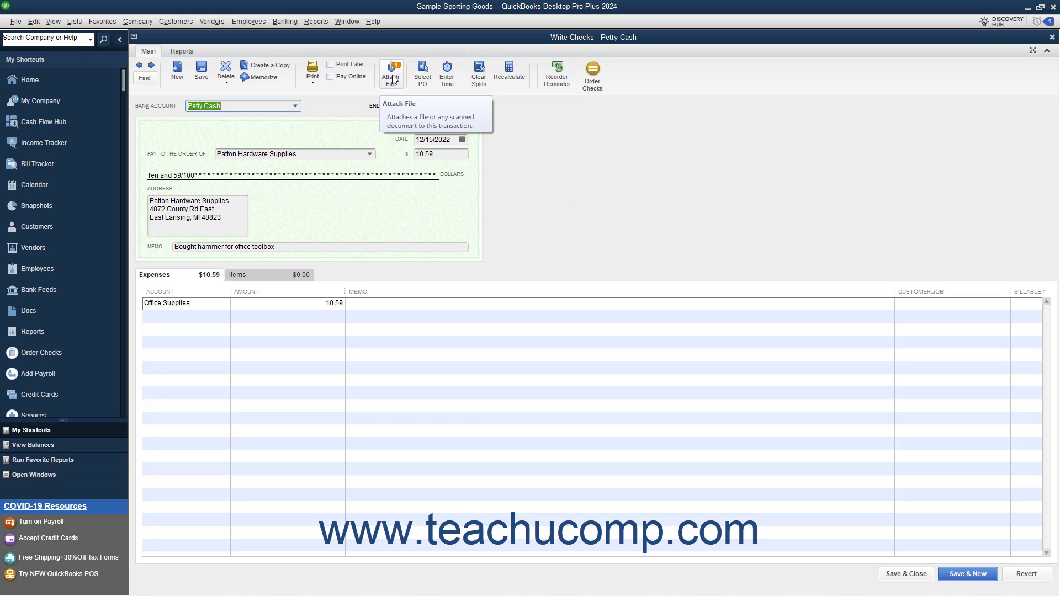
{"action": "left_click", "coordinate": [391, 71]}
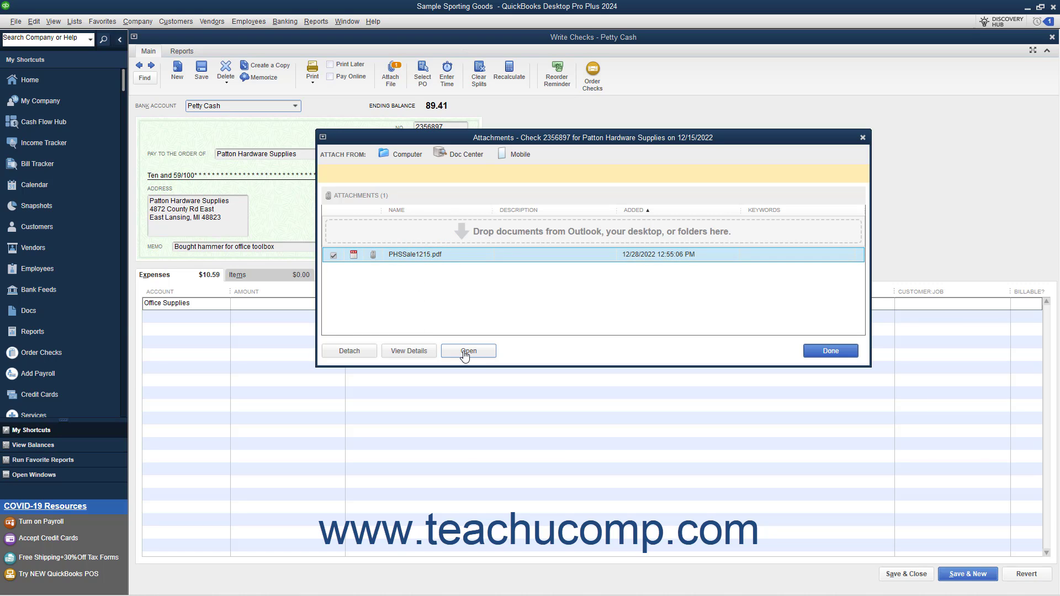
- Detach PHSSale1215.pdf from the Petty Cash check
{"action": "left_click", "coordinate": [468, 352]}
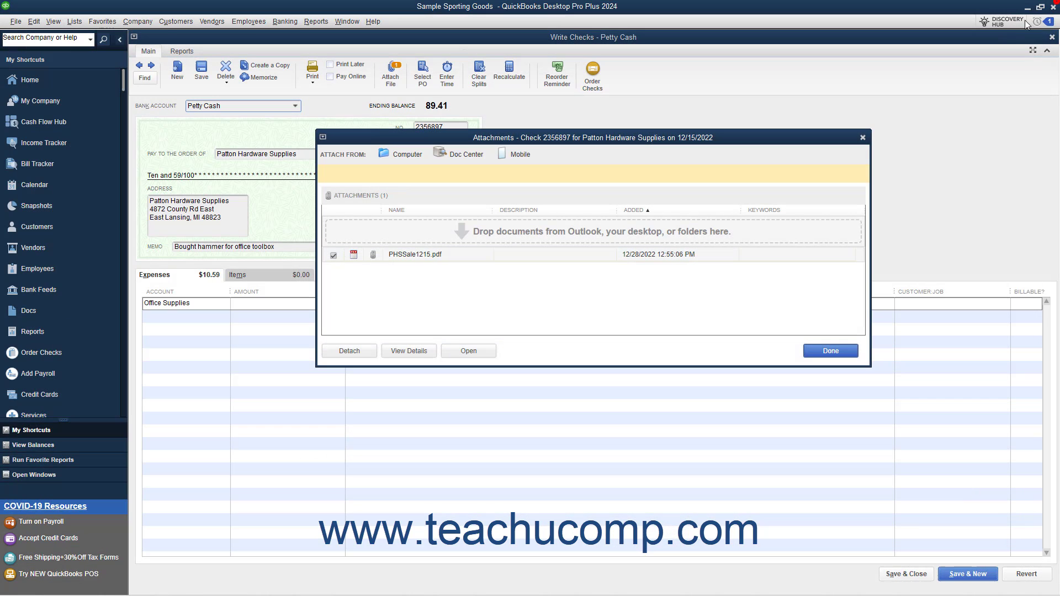
{"action": "mouse_move", "coordinate": [620, 310]}
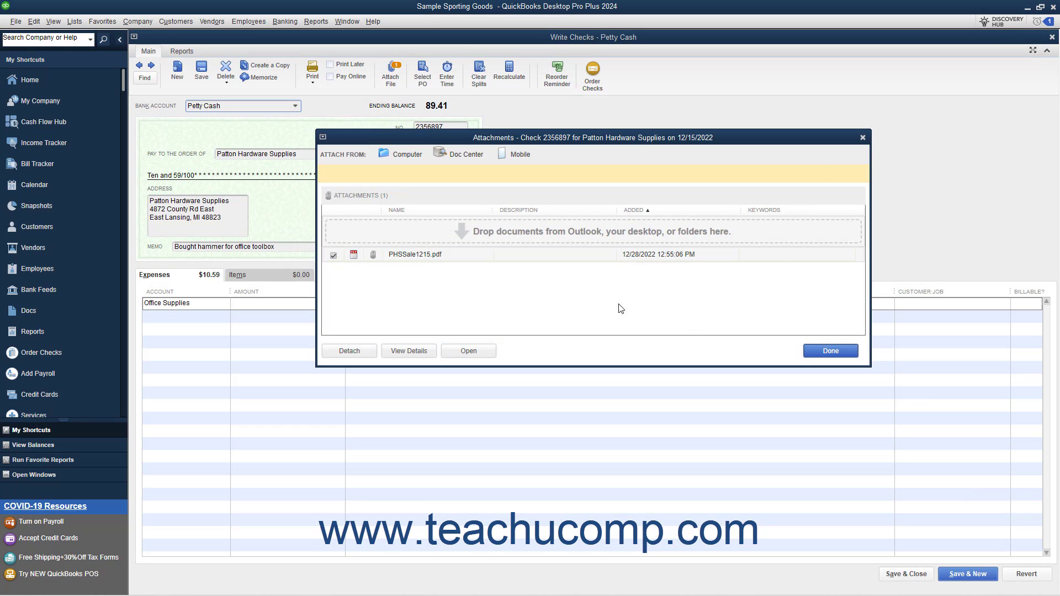
{"action": "left_click", "coordinate": [414, 254]}
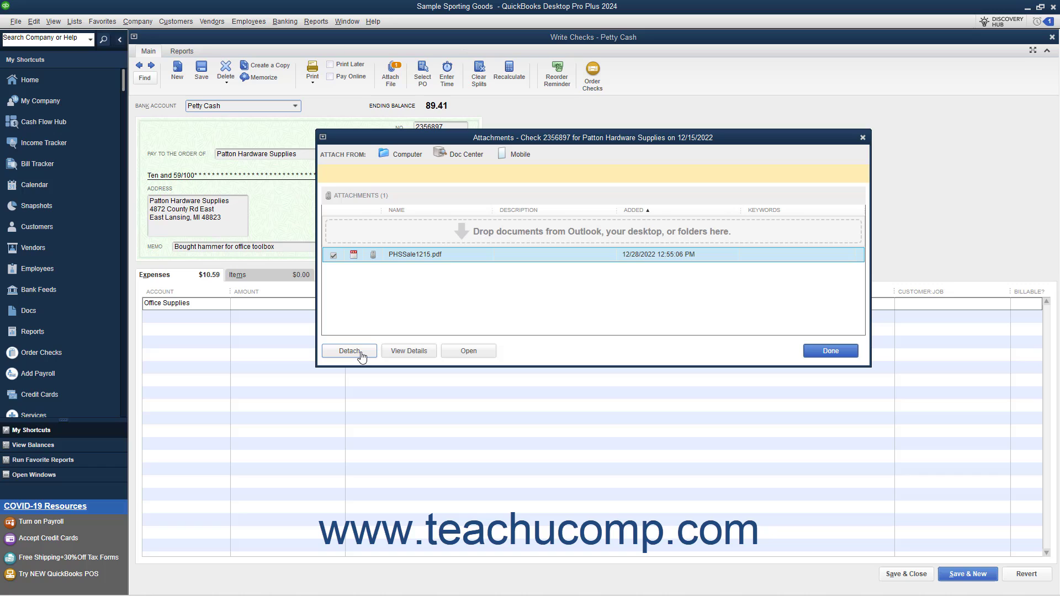
{"action": "left_click", "coordinate": [349, 351]}
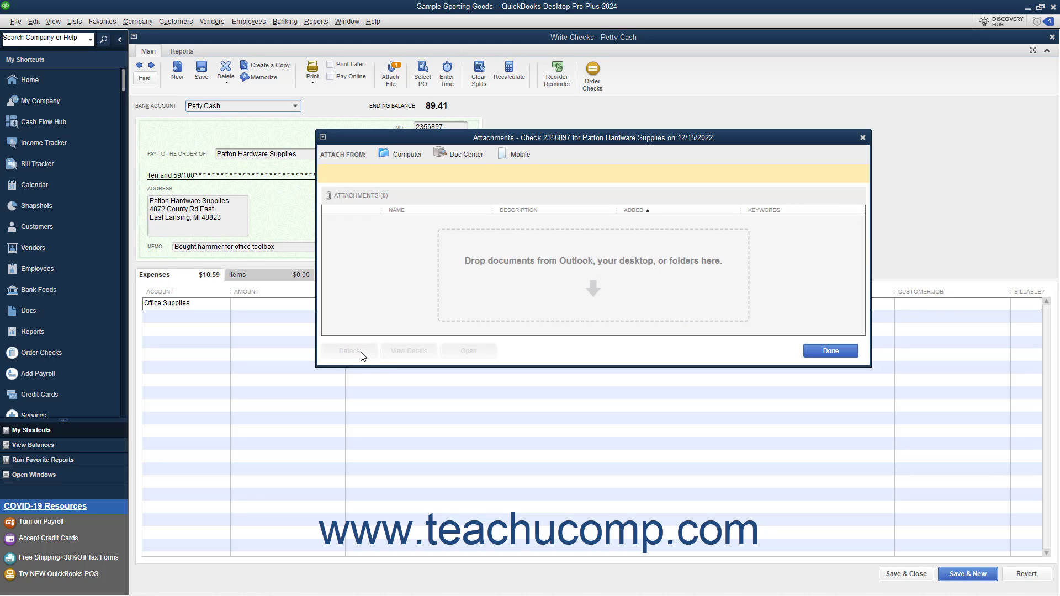
{"action": "mouse_move", "coordinate": [477, 224]}
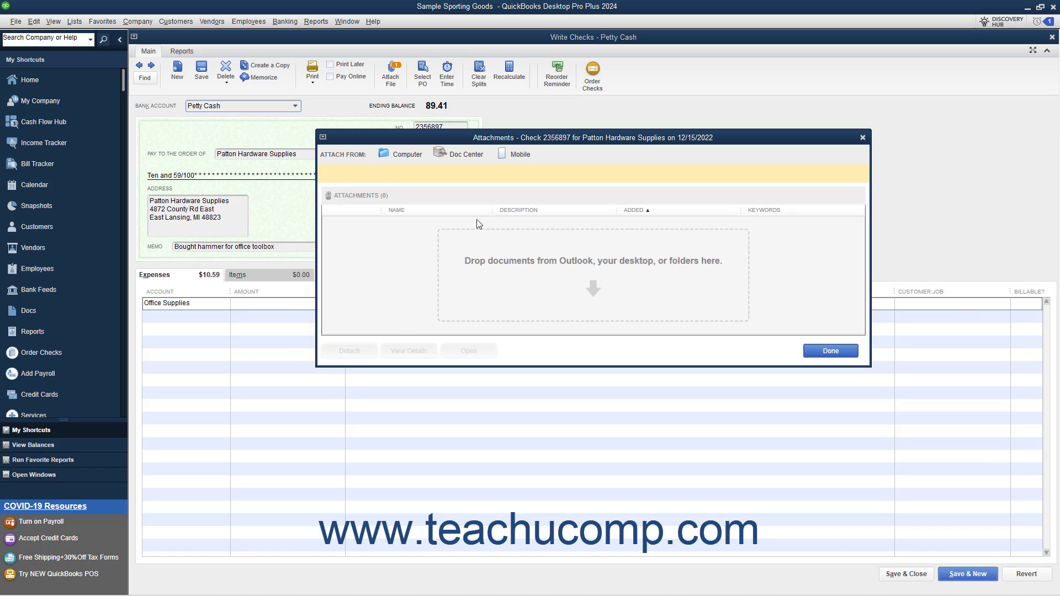
- Reattach PHSSale1215.pdf to the check from the Doc Center
{"action": "left_click", "coordinate": [464, 153]}
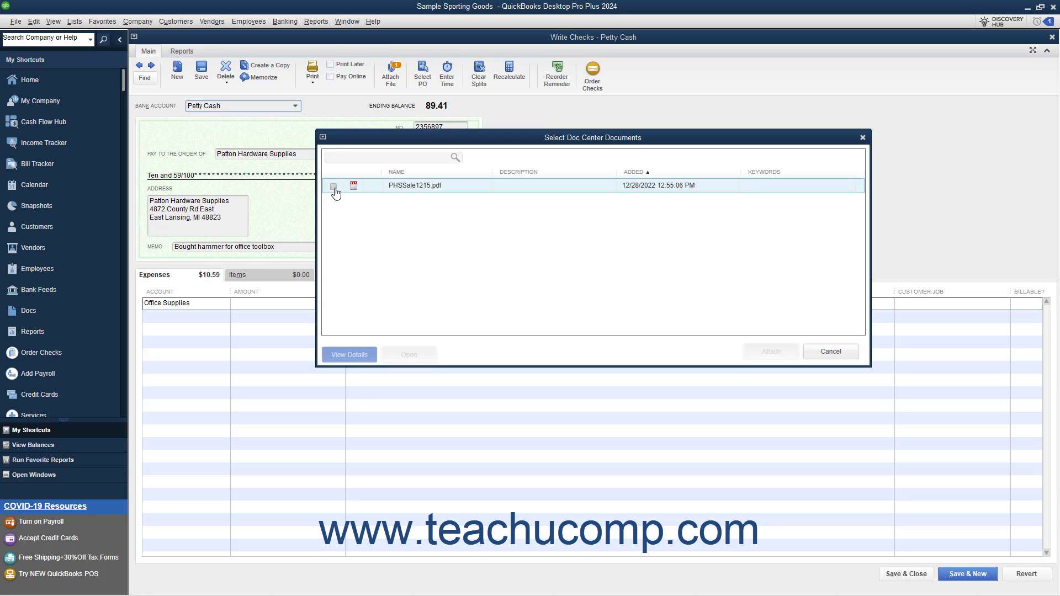
{"action": "left_click", "coordinate": [332, 187]}
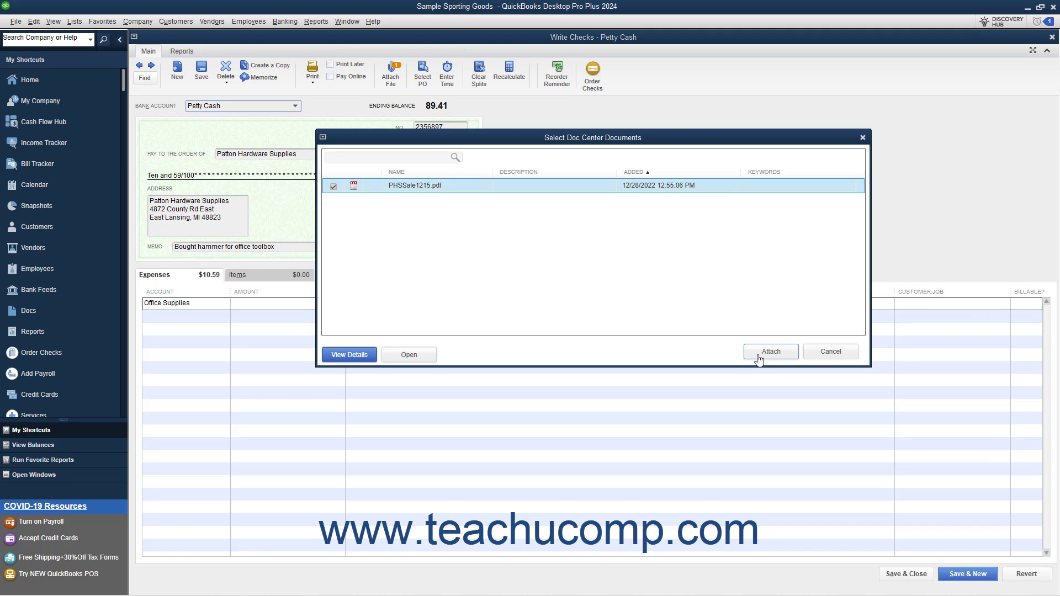
{"action": "left_click", "coordinate": [770, 352]}
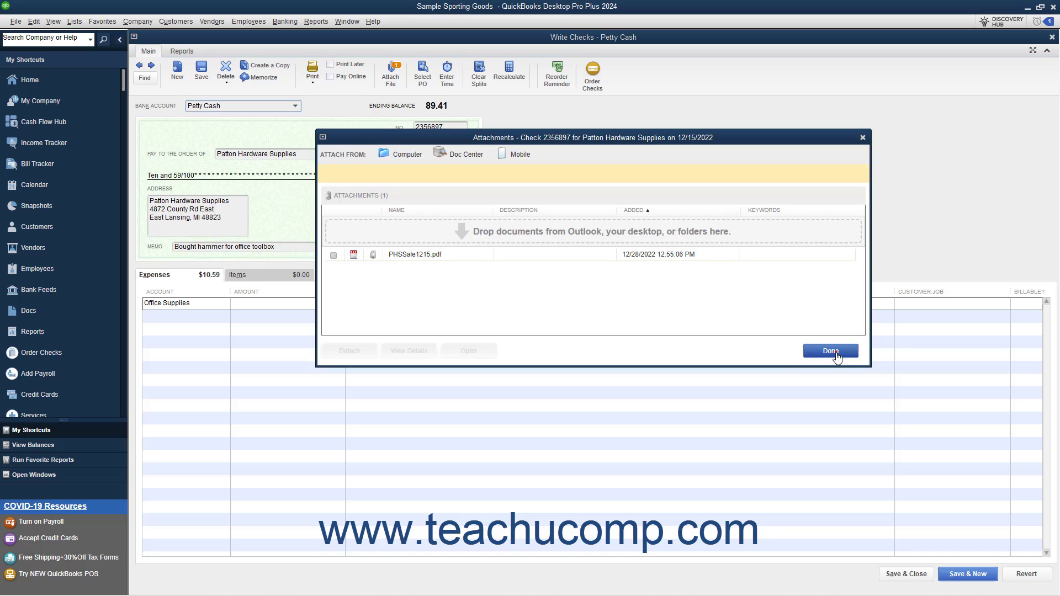
{"action": "left_click", "coordinate": [830, 350]}
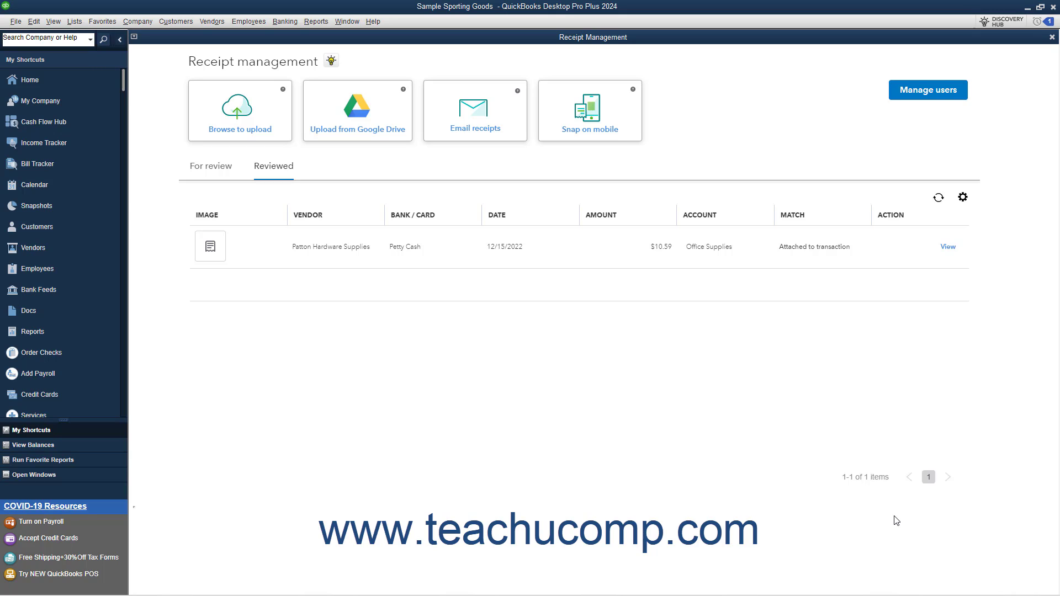
{"action": "mouse_move", "coordinate": [931, 515]}
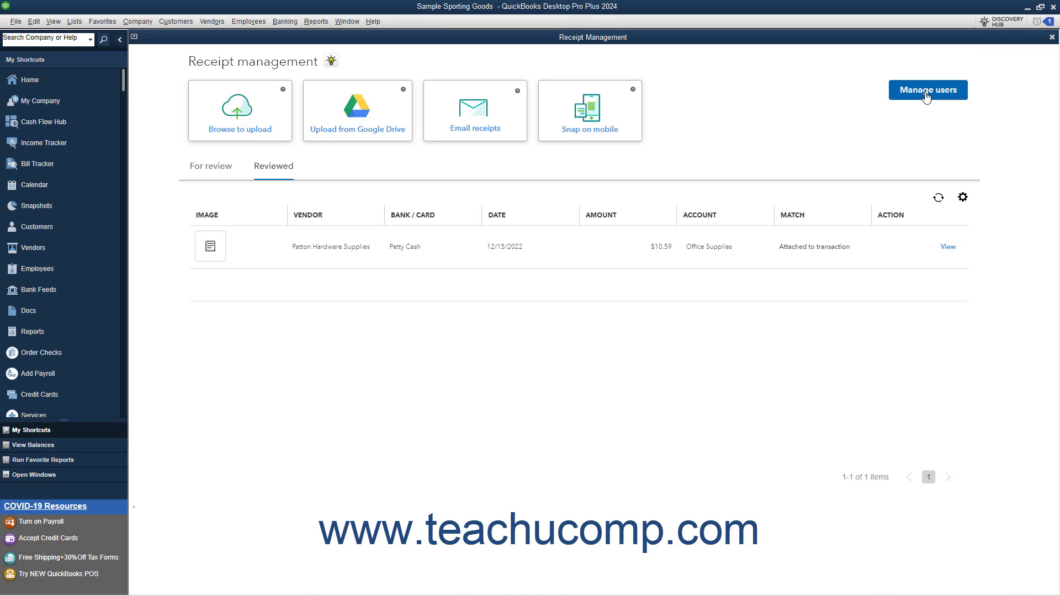
- Open Manage users, give desktop & mobile access, and continue to Intuit user management
{"action": "left_click", "coordinate": [927, 90]}
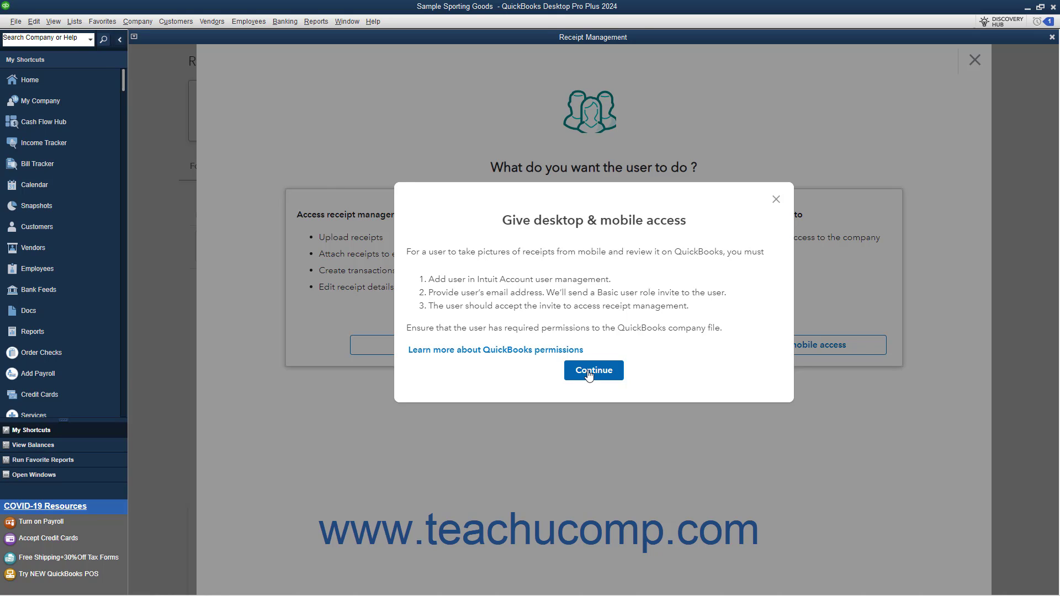
{"action": "left_click", "coordinate": [593, 370]}
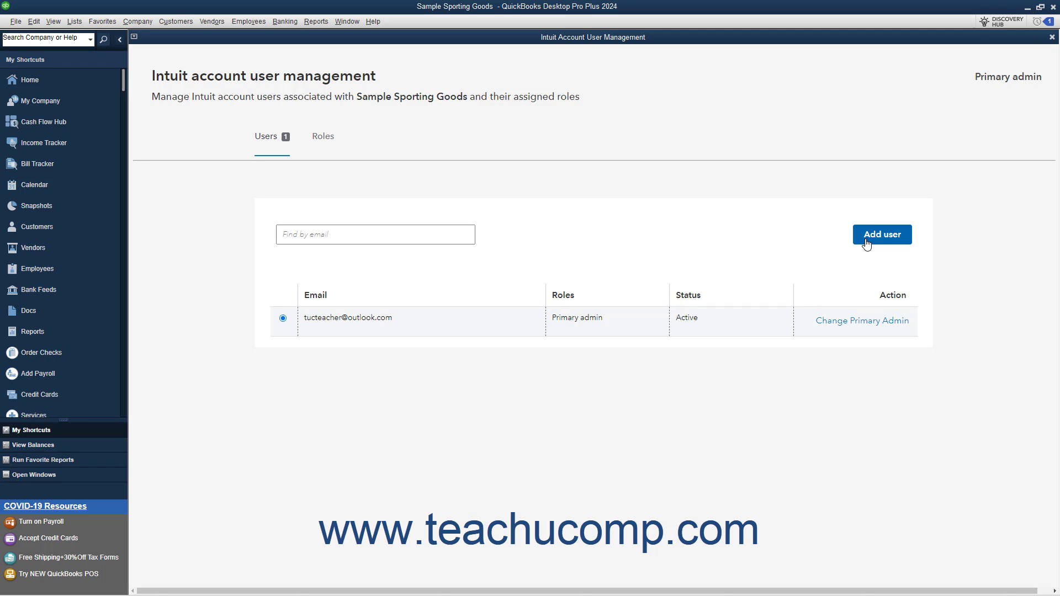
{"action": "left_click", "coordinate": [881, 234]}
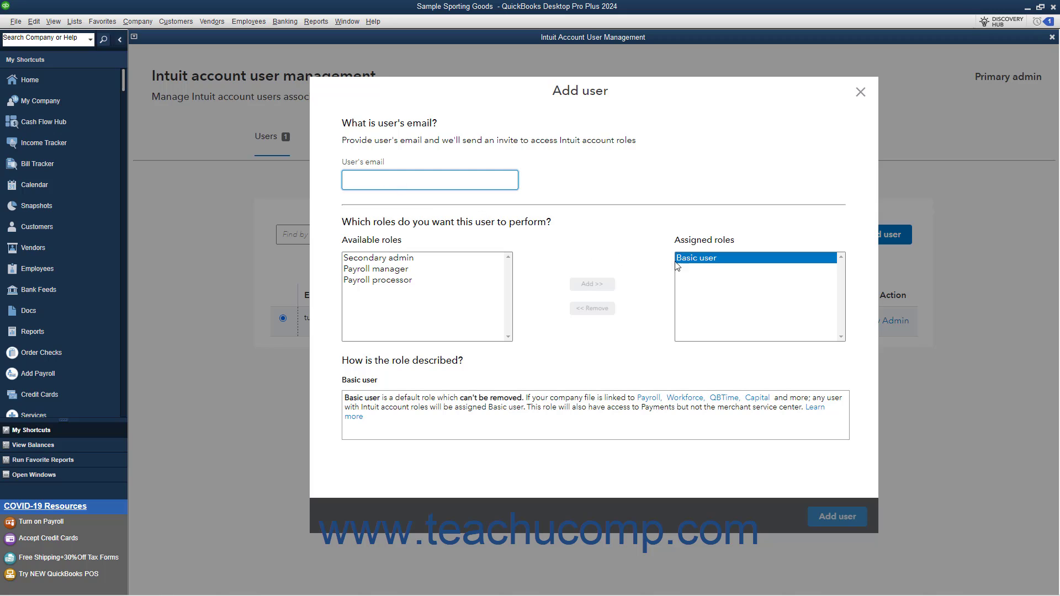
{"action": "mouse_move", "coordinate": [695, 264]}
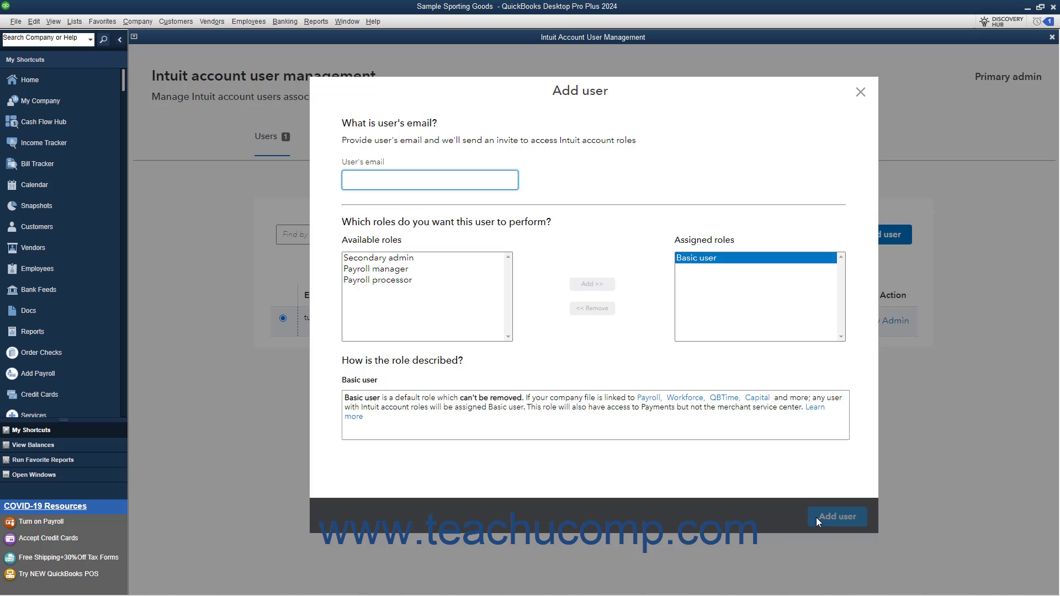
{"action": "left_click", "coordinate": [837, 515]}
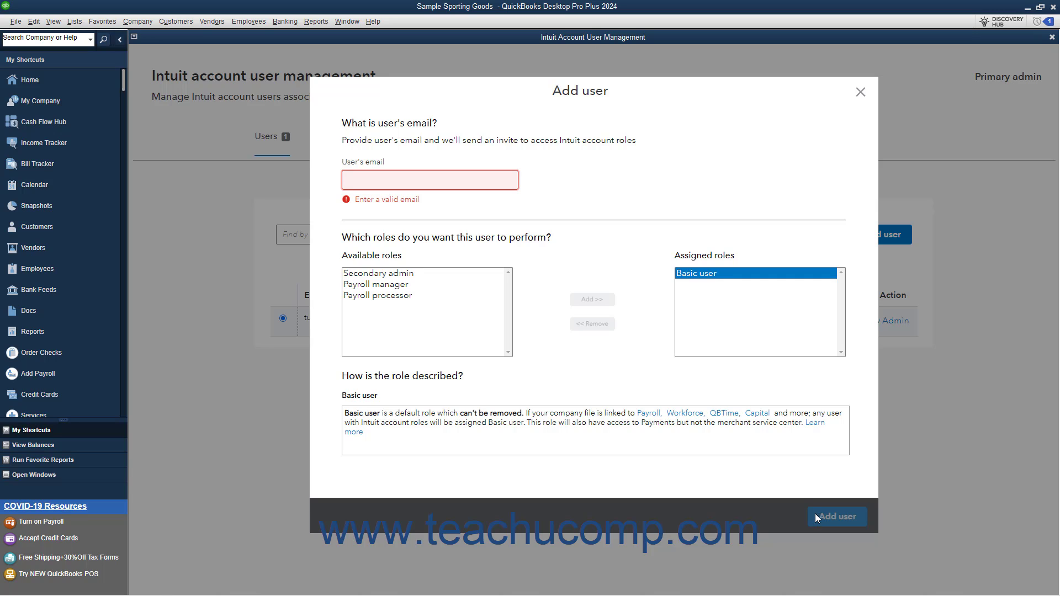
{"action": "left_click", "coordinate": [860, 92]}
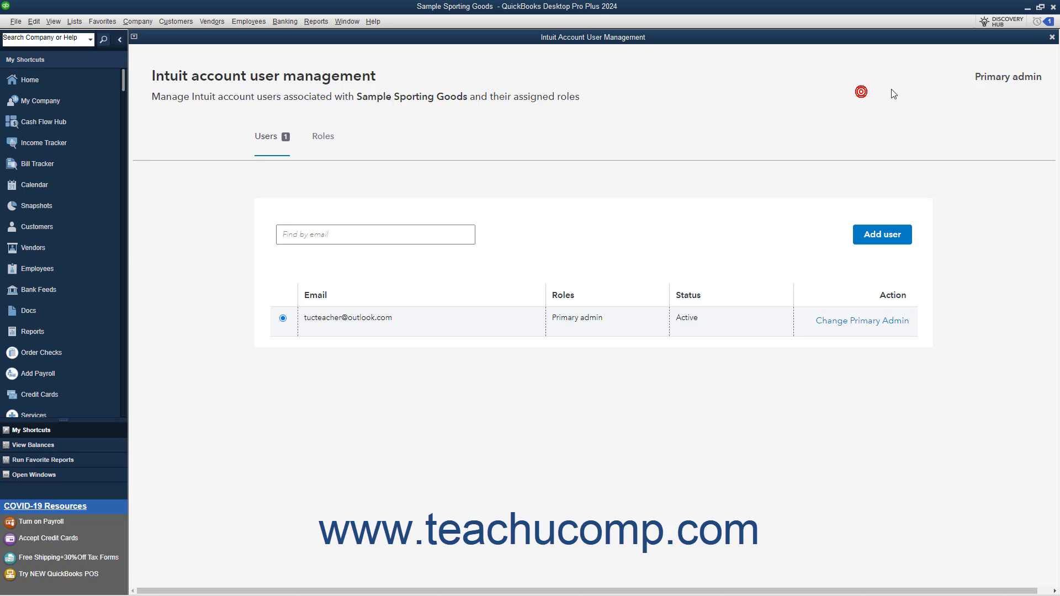